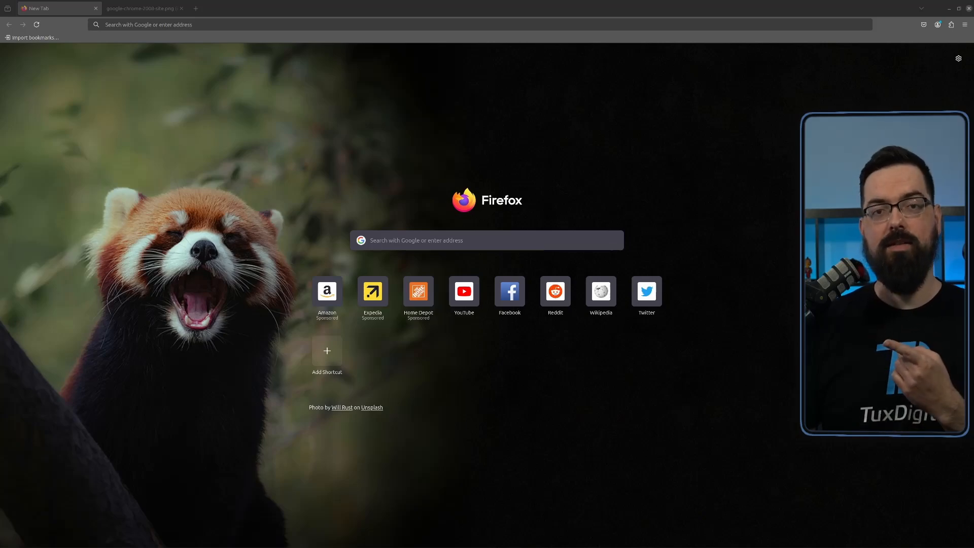
Switch to the githubusercontent.com tab showing the image of Geckium's retro Chrome theme variants.
left_click(142, 8)
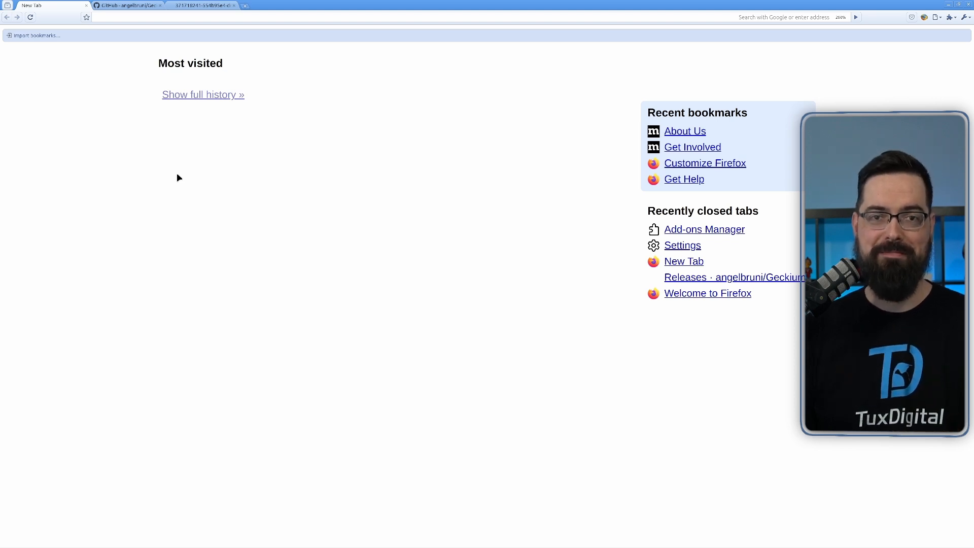
left_click(129, 5)
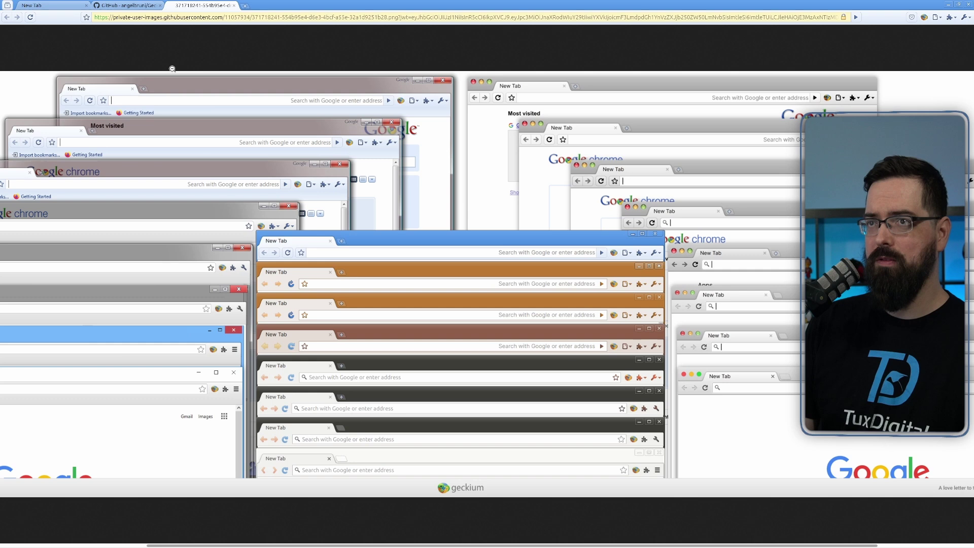
mouse_move(149, 9)
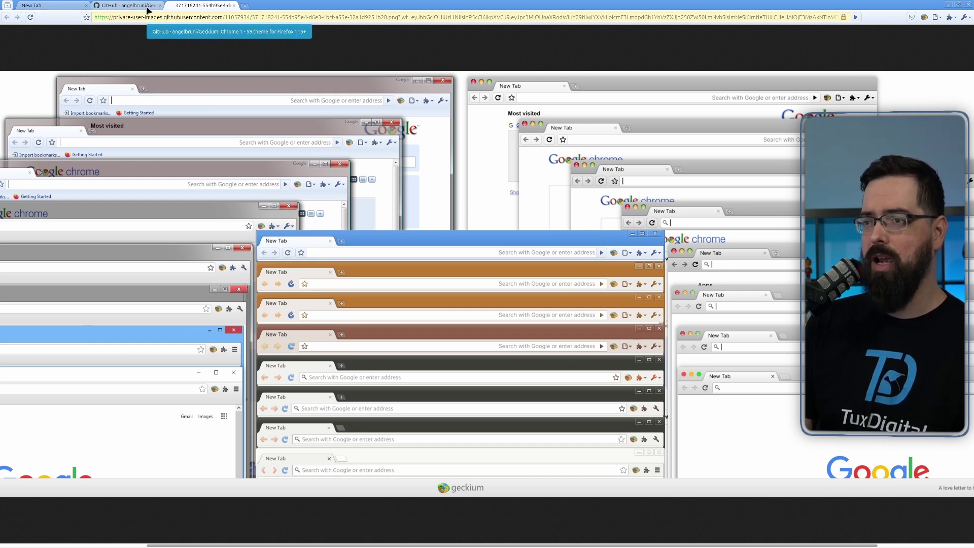
Return to the angelbruni/Geckium GitHub tab and scroll through its README.
left_click(117, 6)
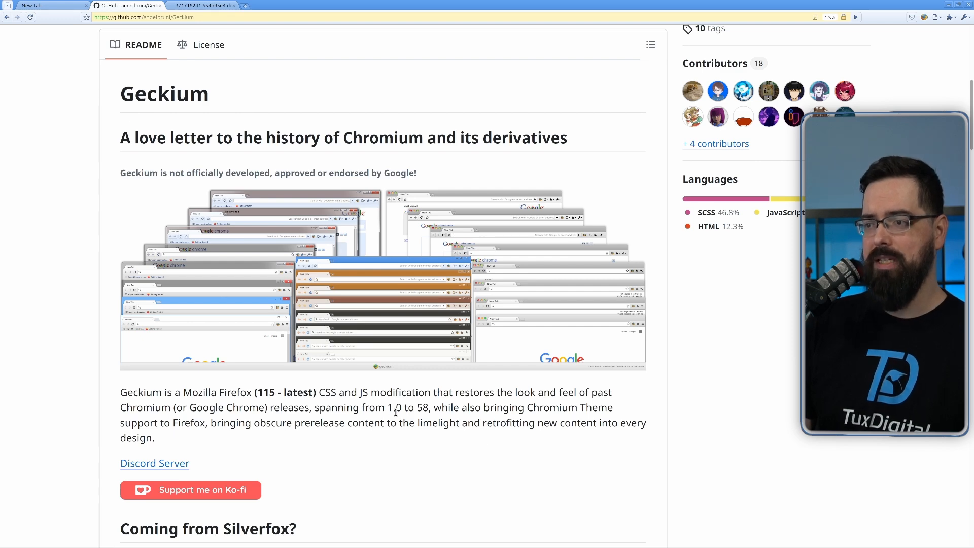
left_click_drag(387, 408, 429, 408)
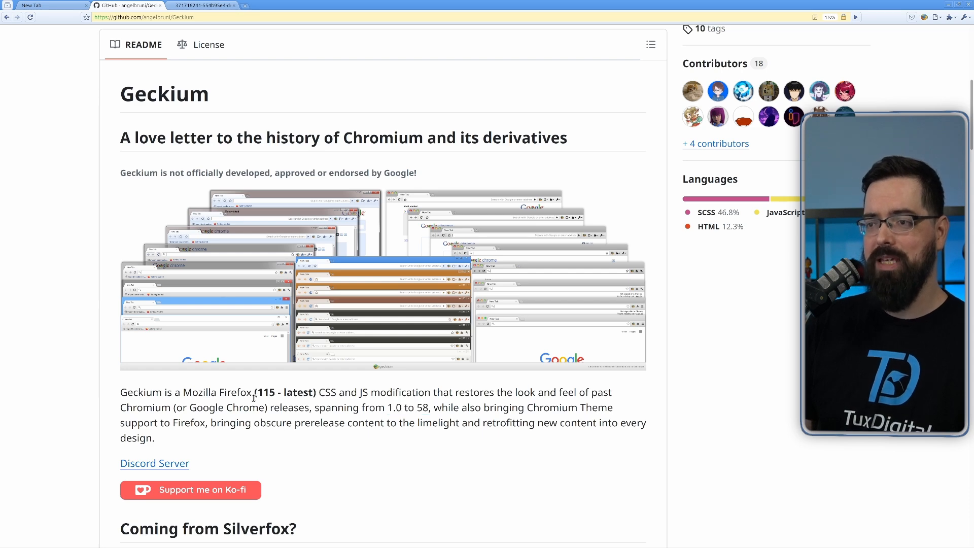
mouse_move(239, 392)
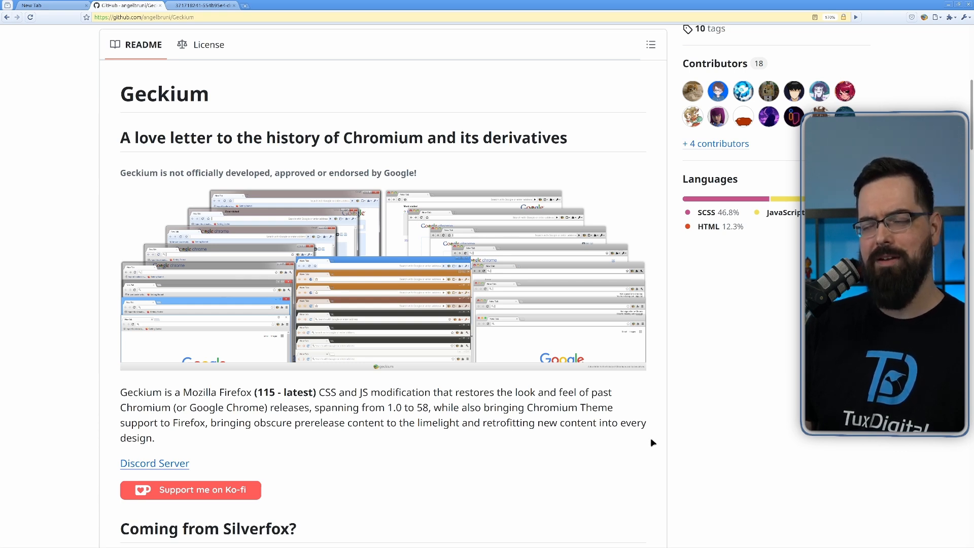
mouse_move(690, 472)
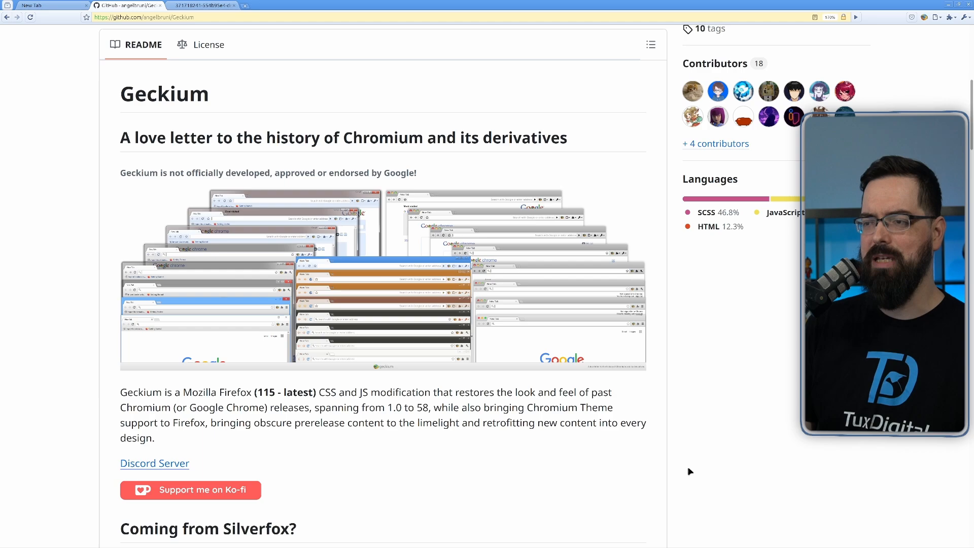
scroll("down", 3)
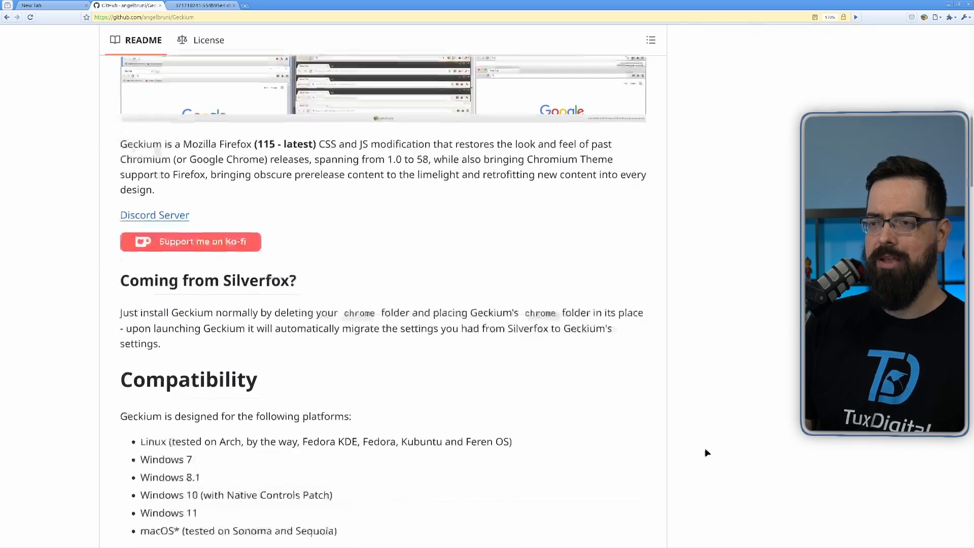
scroll("up", 3)
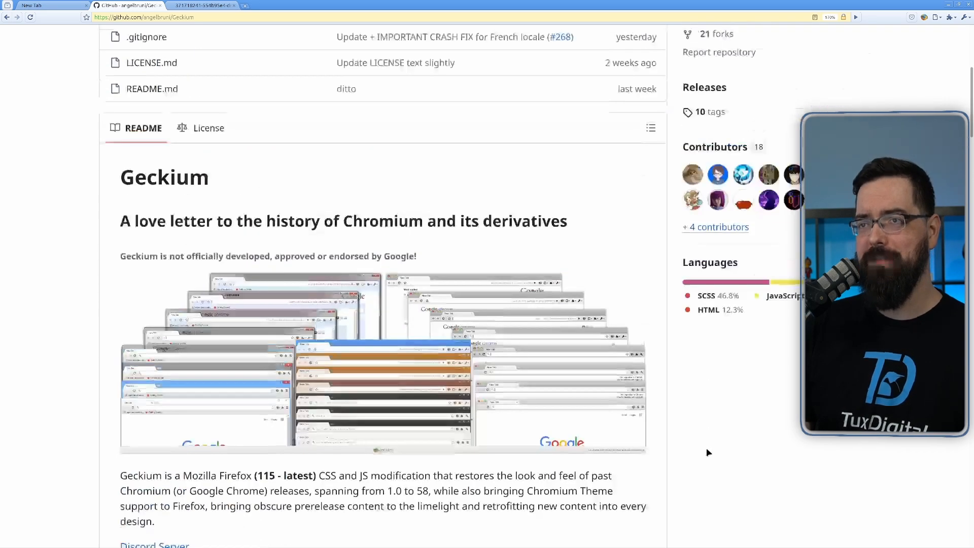
scroll("down", 3)
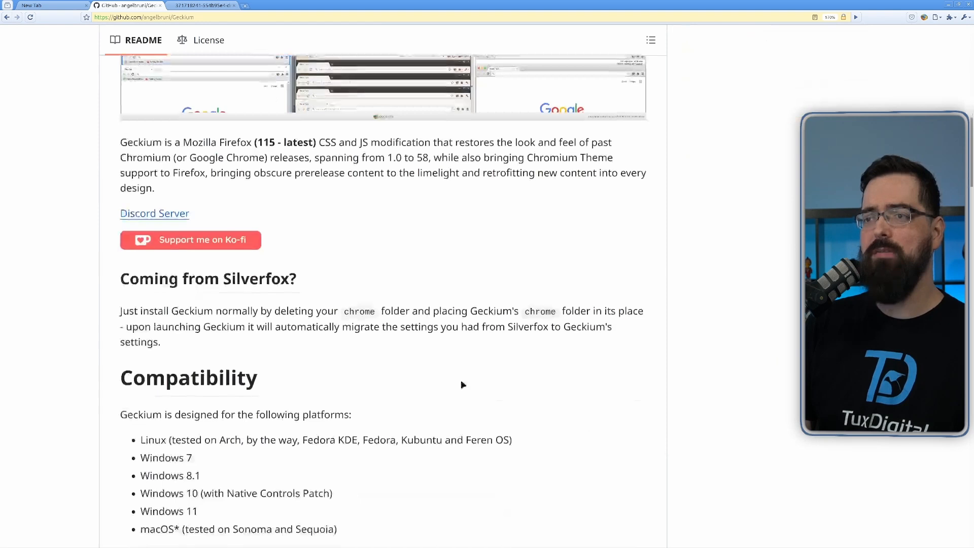
mouse_move(294, 284)
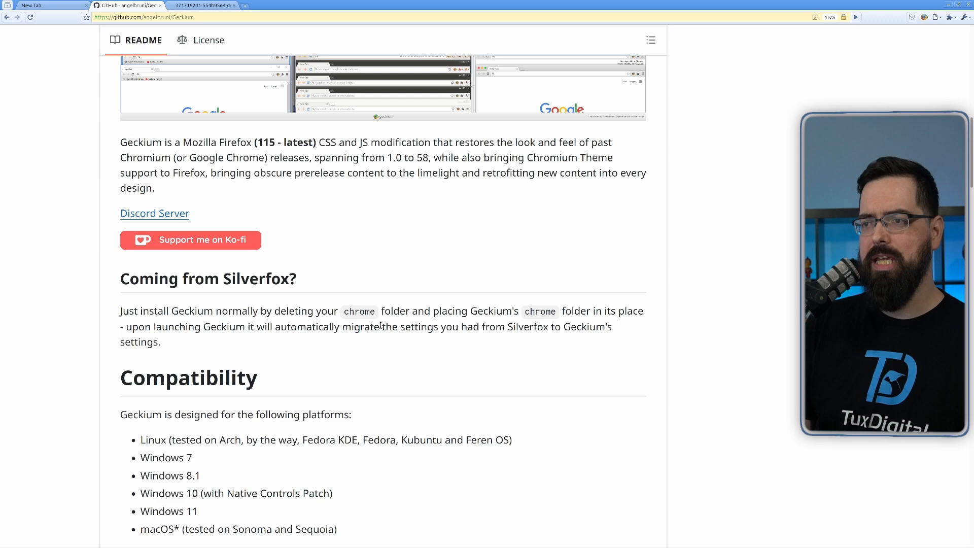
mouse_move(614, 345)
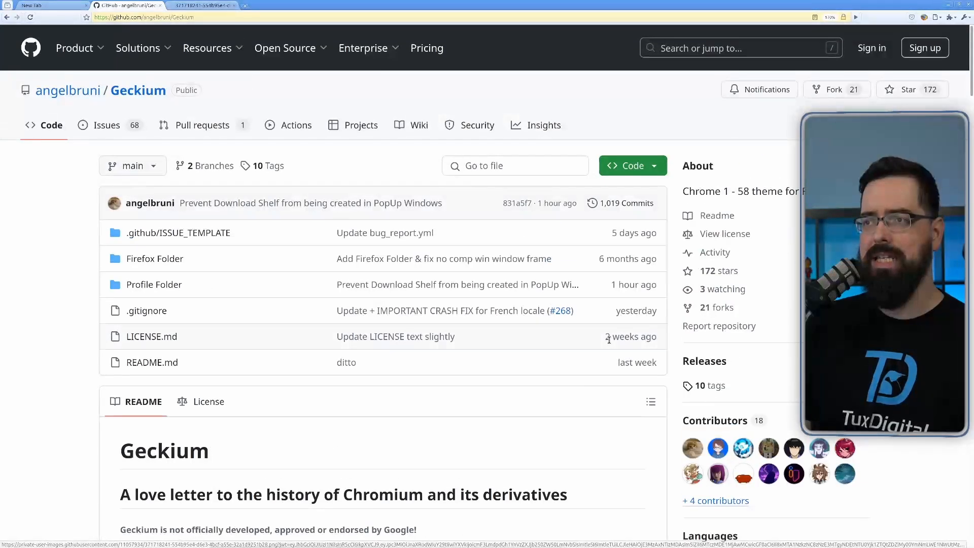
scroll("down", 3)
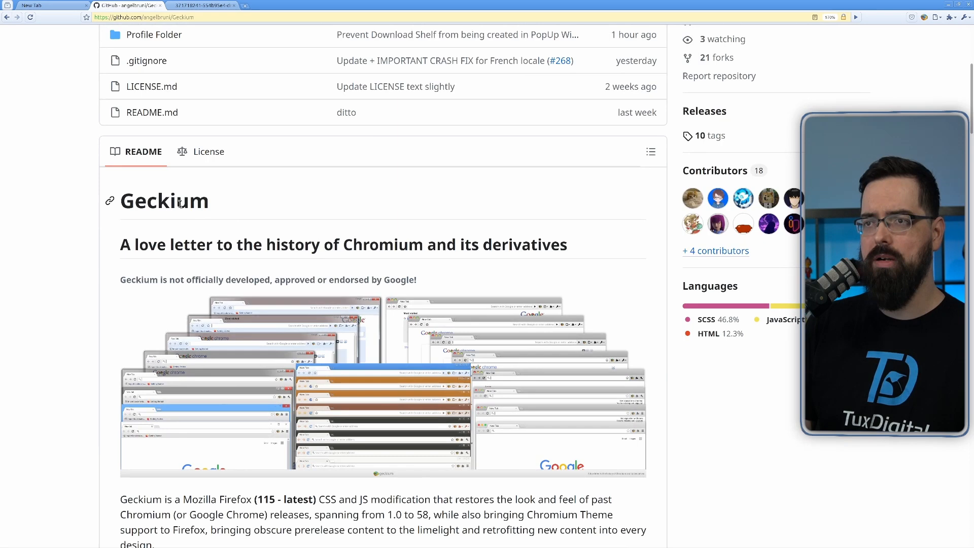
double_click(165, 200)
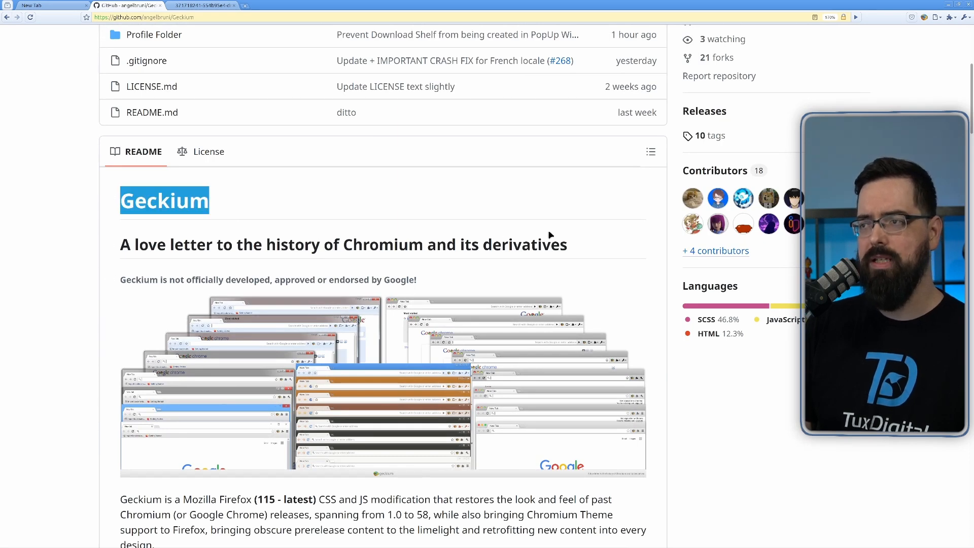
scroll("down", 3)
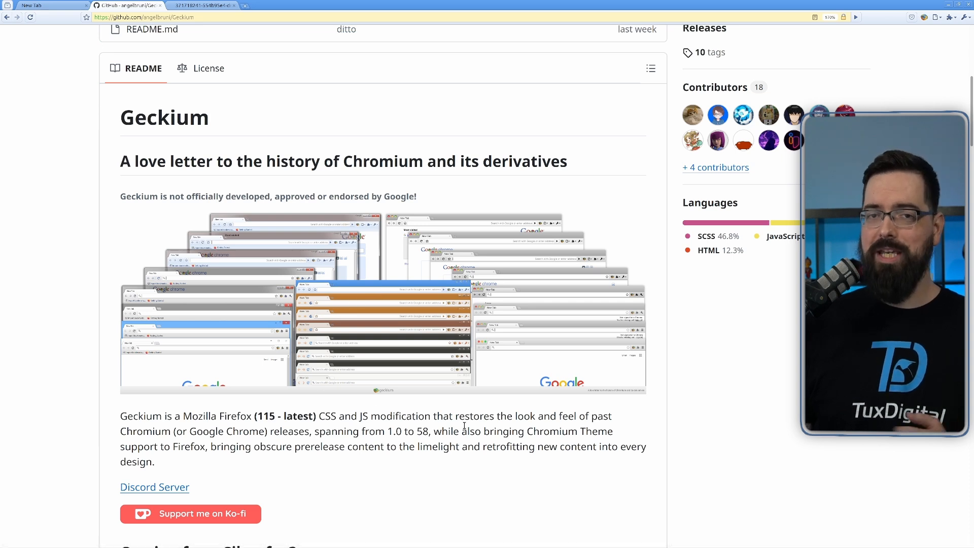
mouse_move(657, 442)
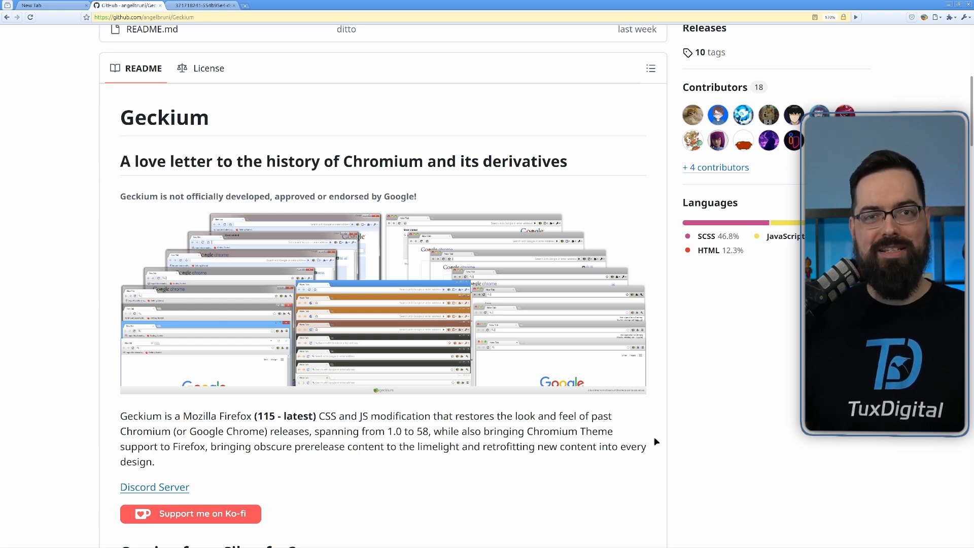
mouse_move(646, 442)
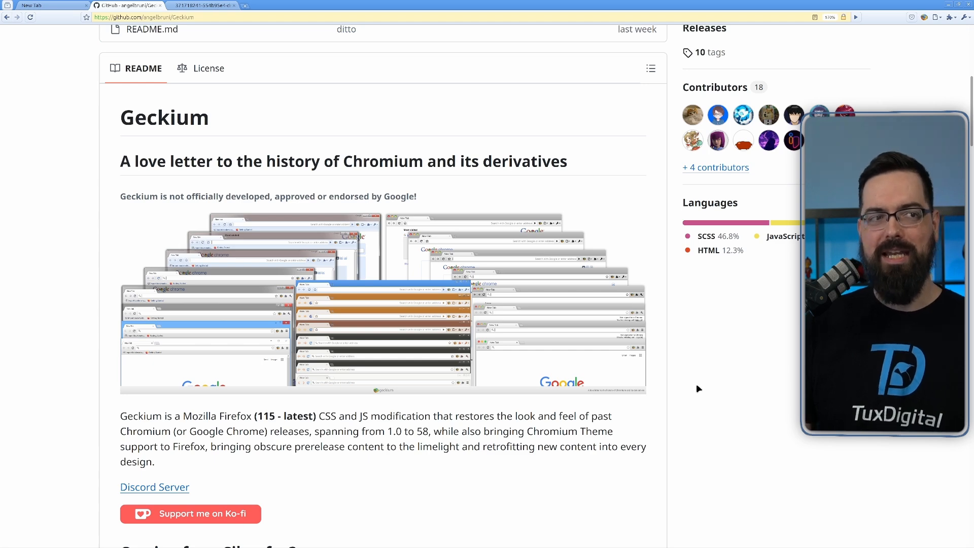
Scroll the README down to the Compatibility caveats and the start of Instructions.
scroll("down", 3)
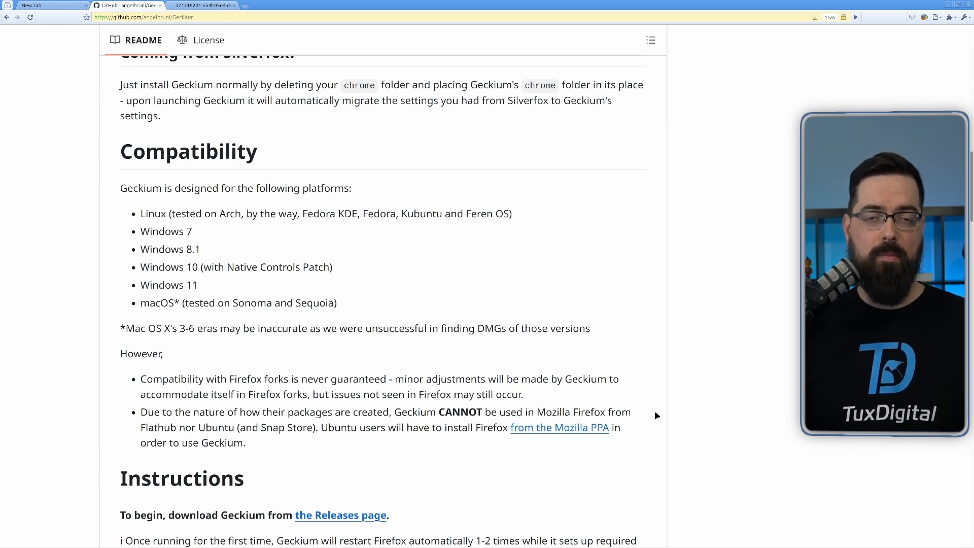
mouse_move(635, 255)
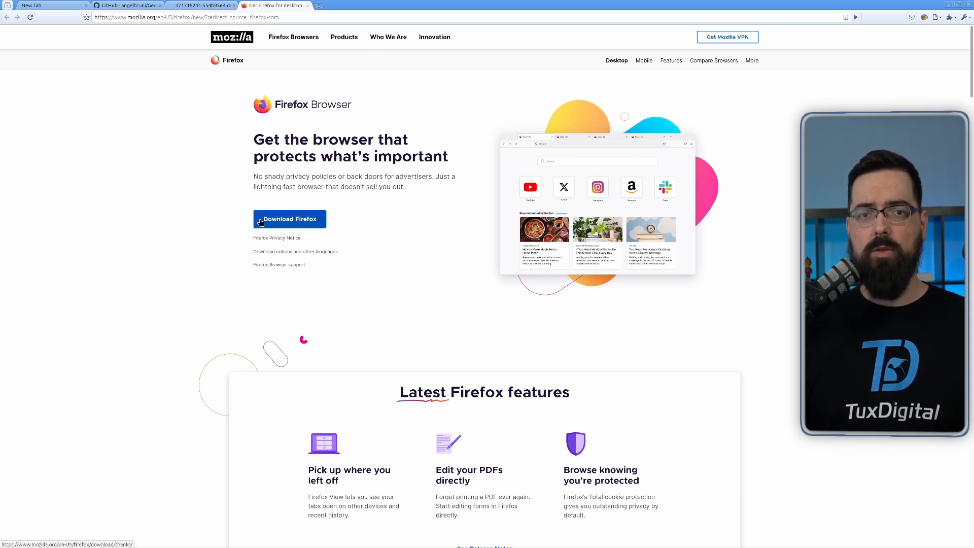
Download Firefox for Linux 64-bit from mozilla.org and show the archive in its folder.
left_click(290, 218)
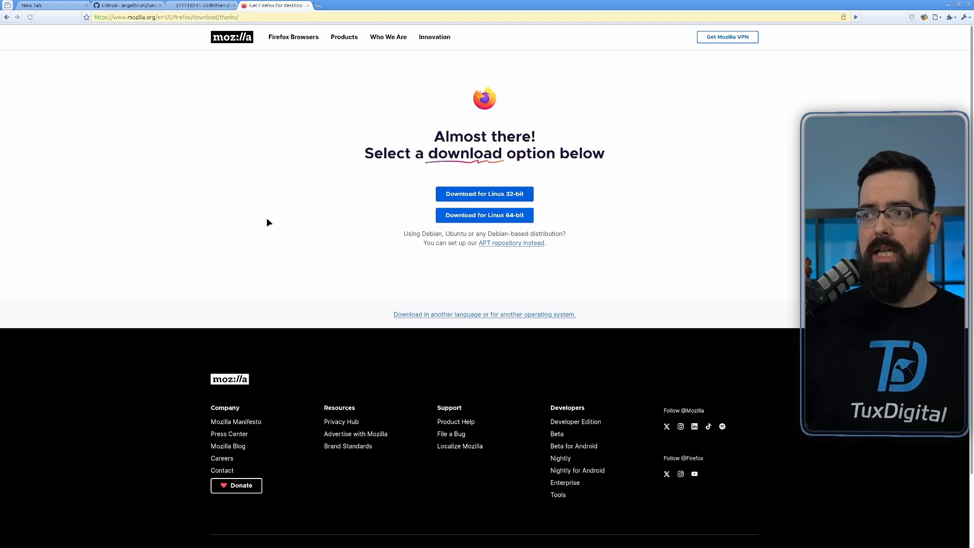
mouse_move(490, 219)
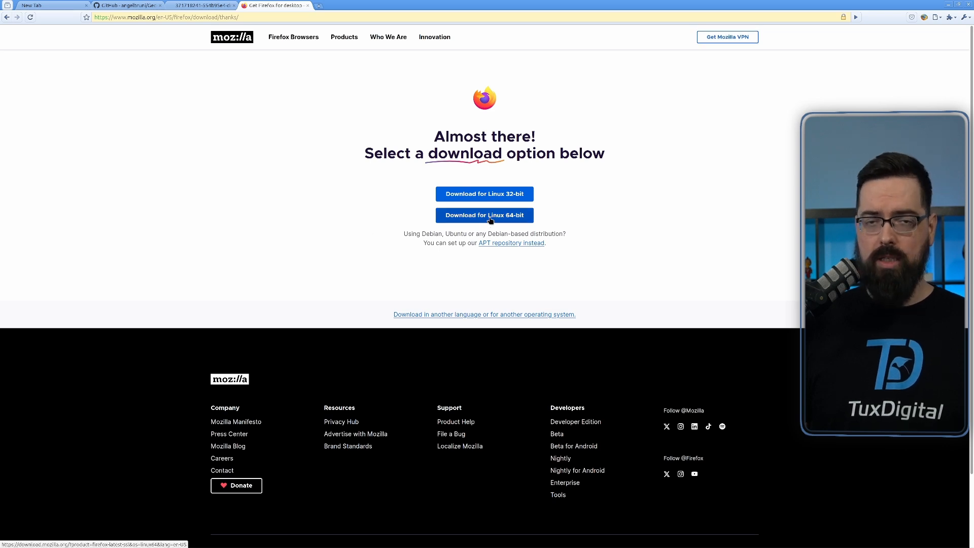
left_click(485, 215)
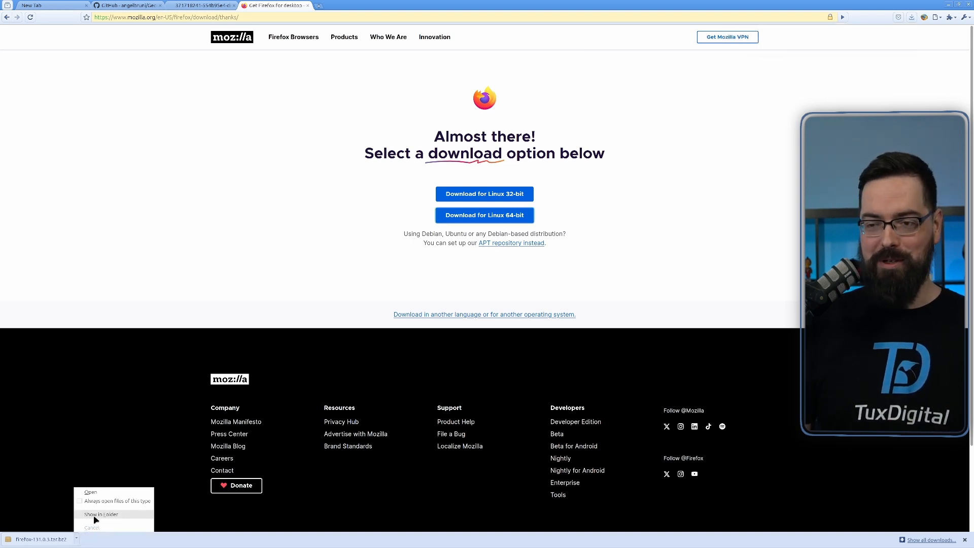
left_click(101, 514)
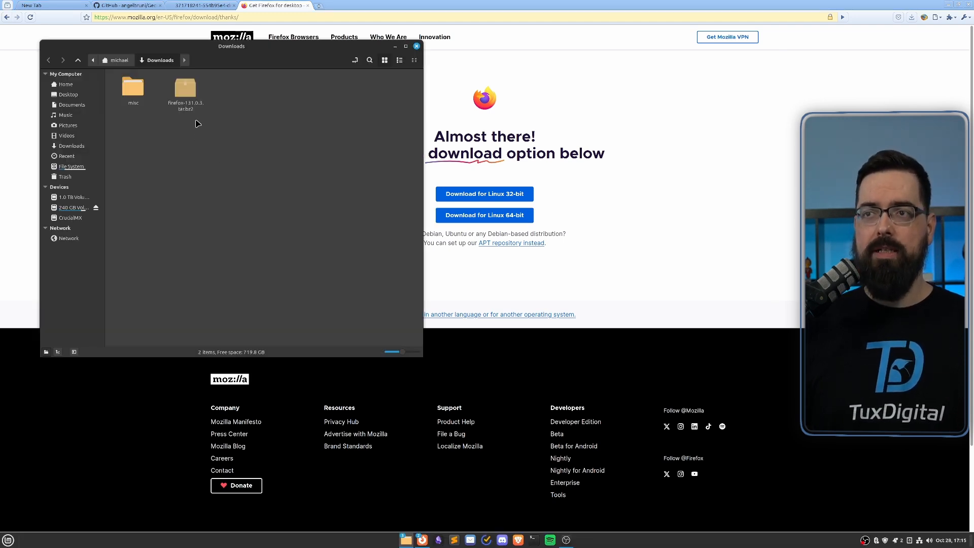
mouse_move(193, 113)
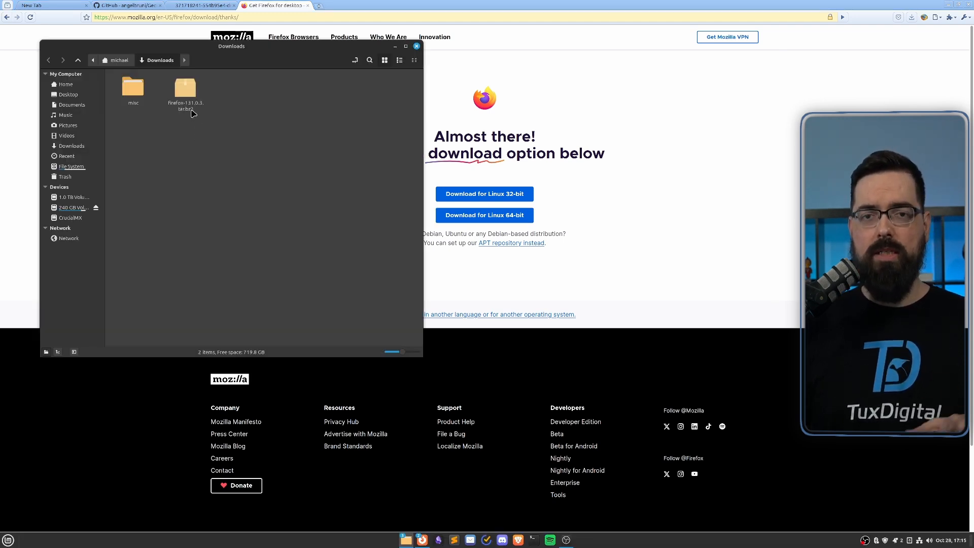
Extract the firefox-131.0.3.tar.bz2 archive into Downloads.
right_click(185, 89)
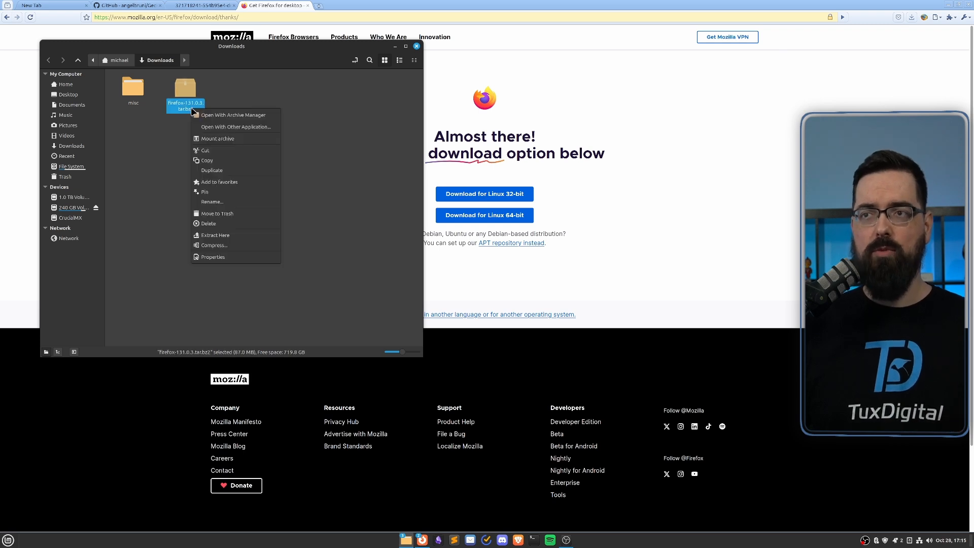
mouse_move(229, 235)
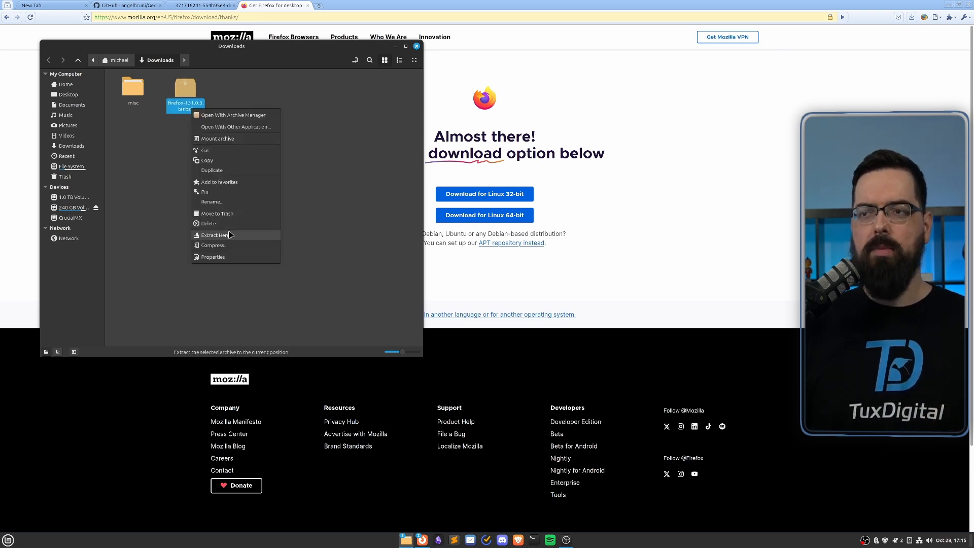
left_click(215, 235)
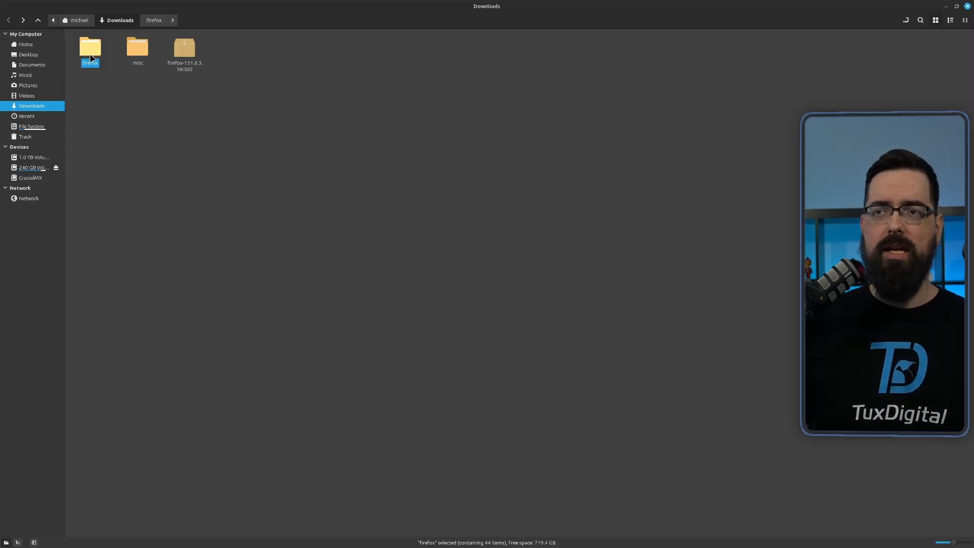
Open the extracted firefox folder to view its browser, defaults, fonts and binary files.
double_click(90, 48)
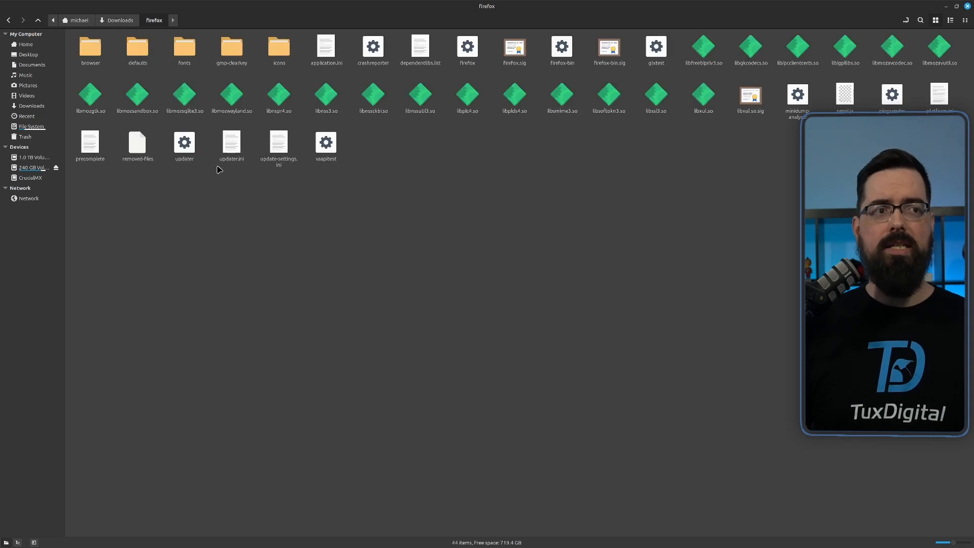
mouse_move(466, 67)
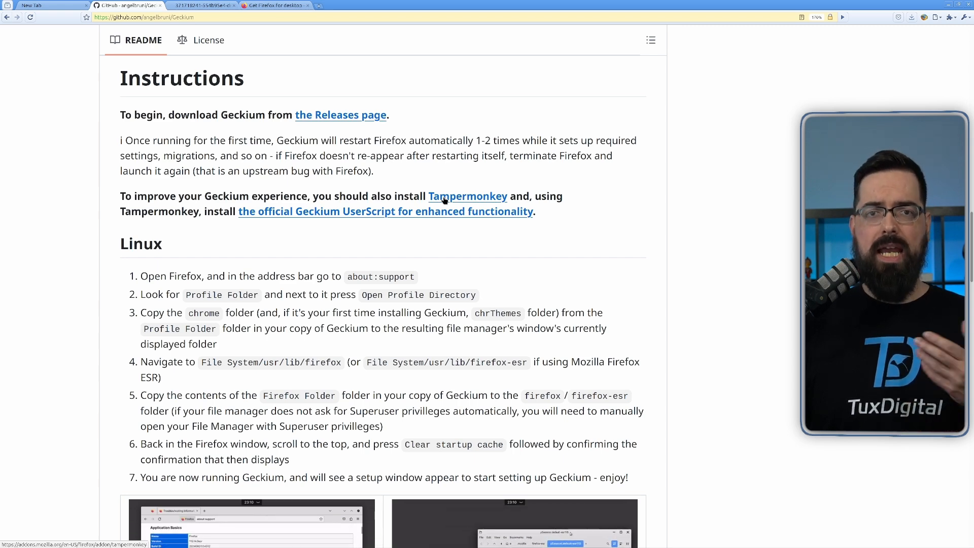
Follow the README's Tampermonkey link to its Firefox Add-ons page.
left_click(468, 196)
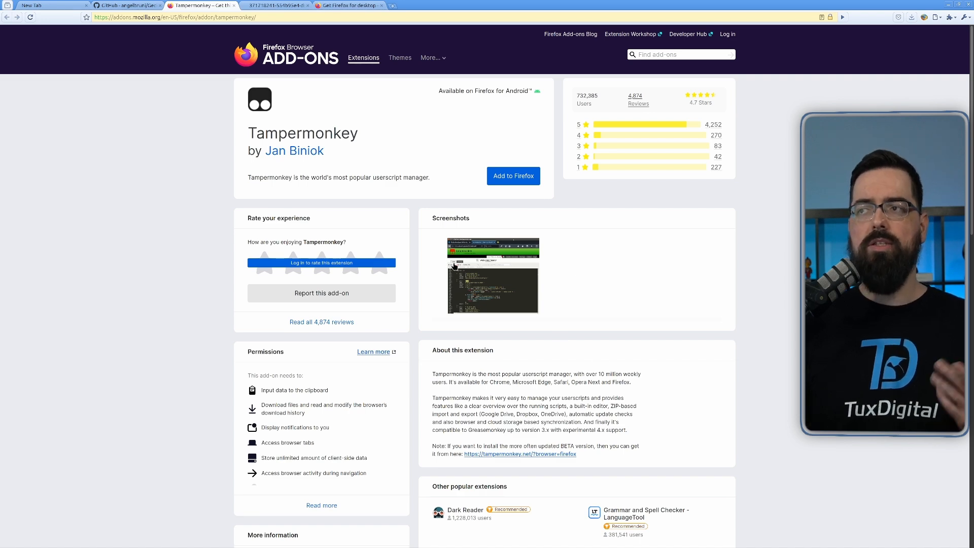
mouse_move(221, 52)
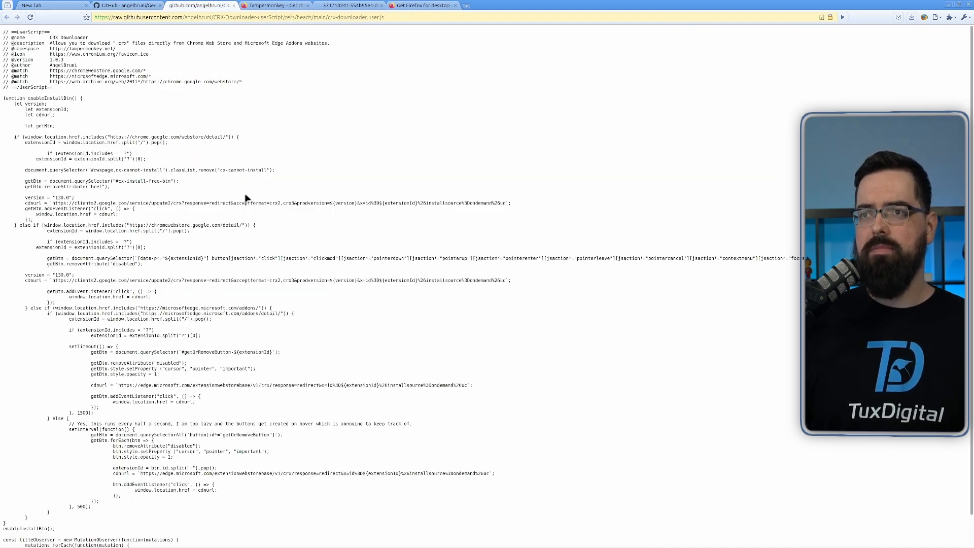
mouse_move(256, 253)
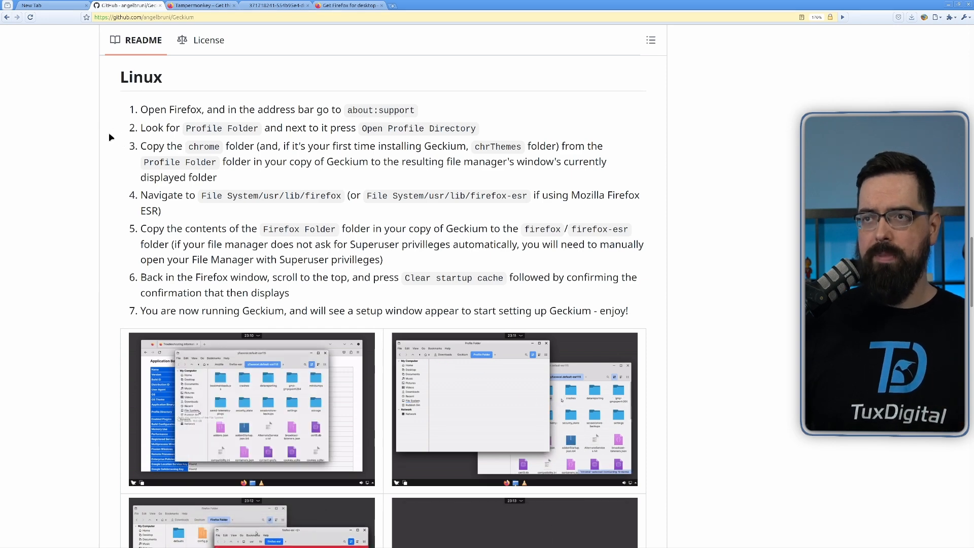
scroll("down", 3)
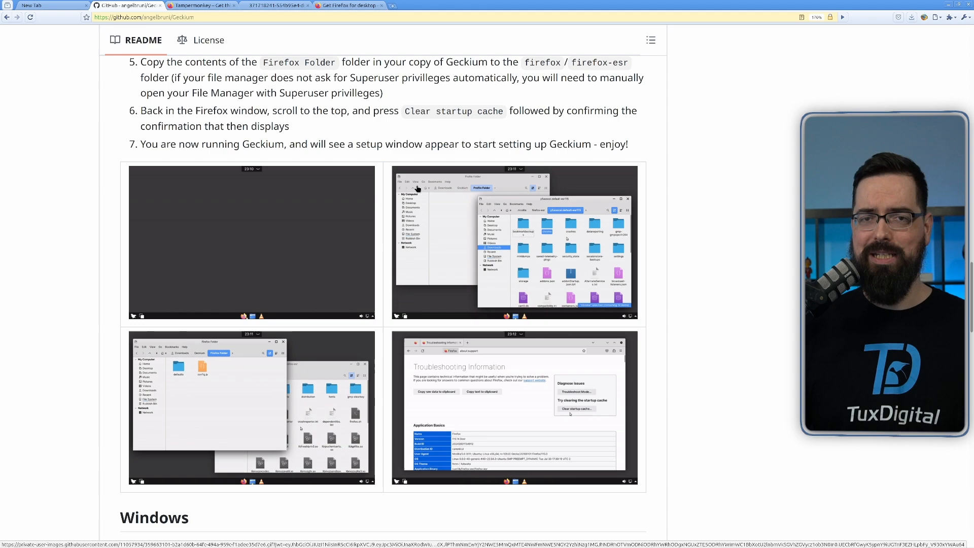
scroll("up", 3)
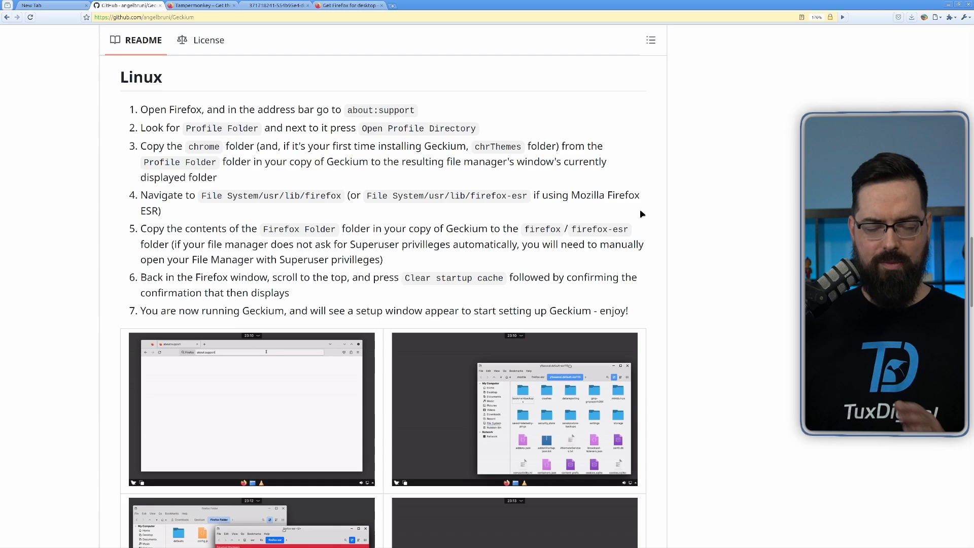
scroll("down", 3)
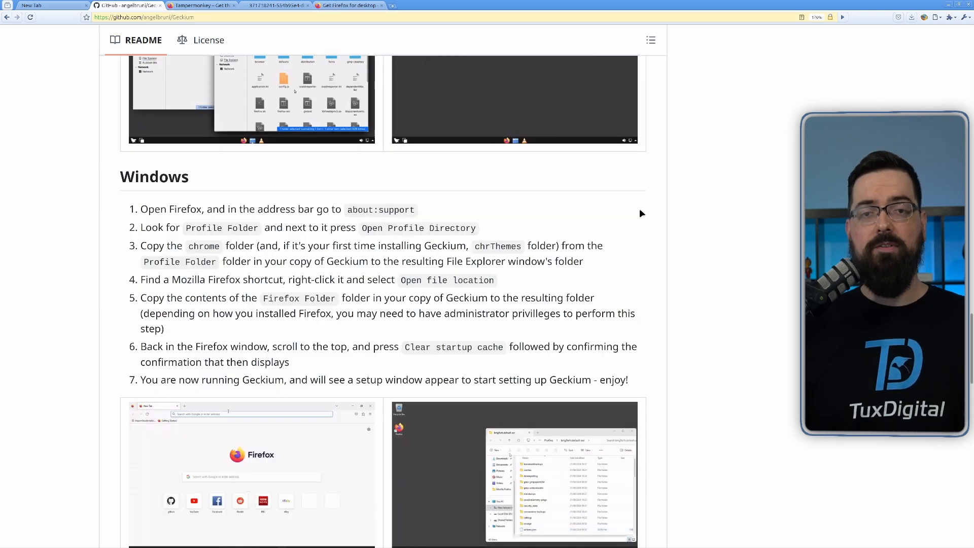
scroll("down", 3)
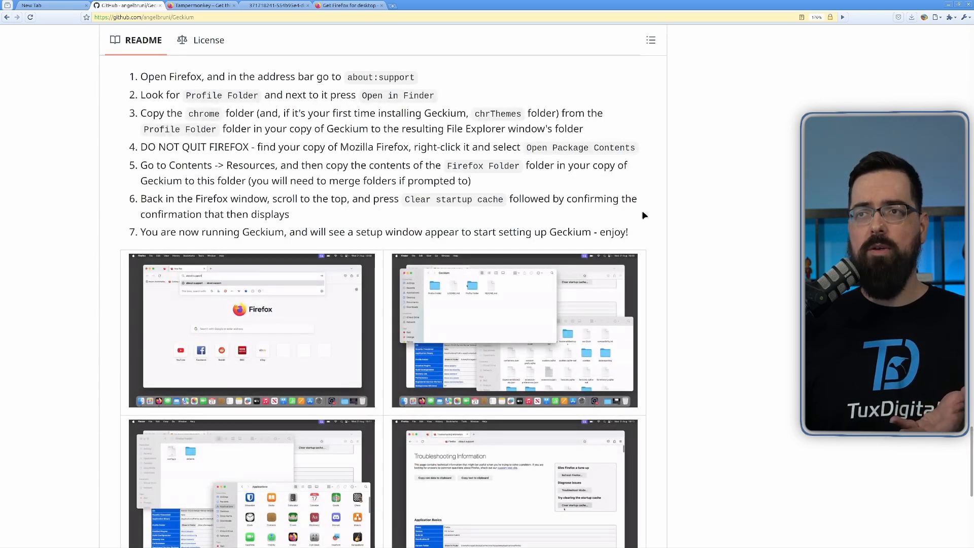
scroll("down", 3)
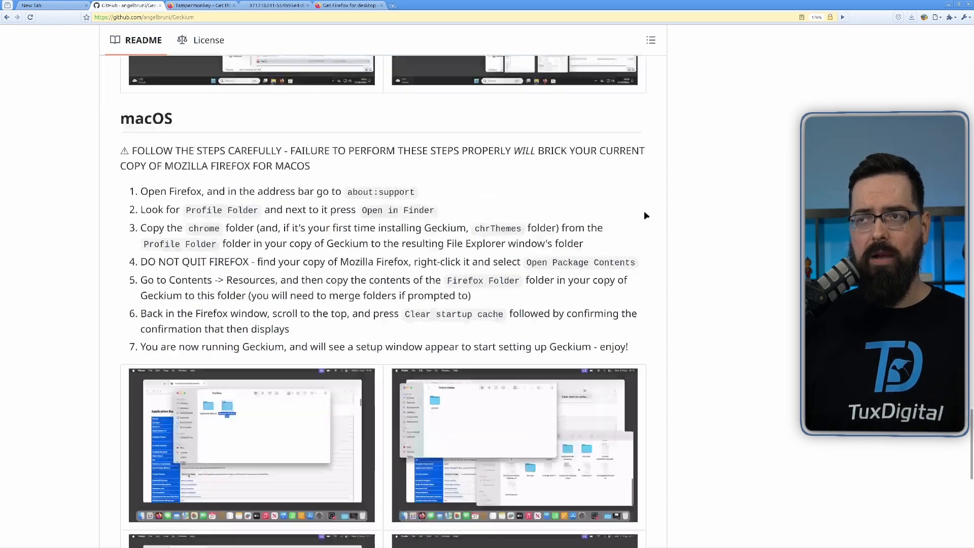
scroll("down", 3)
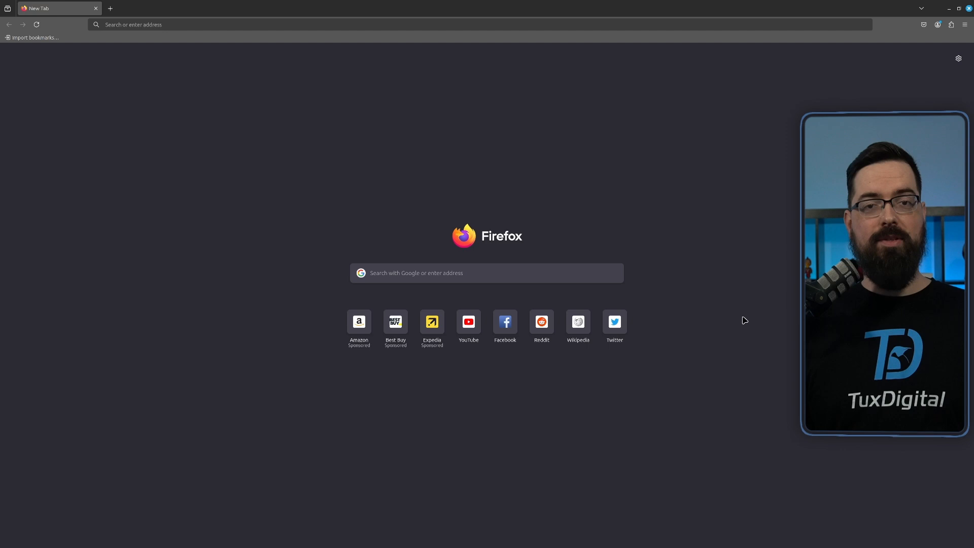
Go to about:support and open the Firefox Profile Directory in the file manager.
type("about:support")
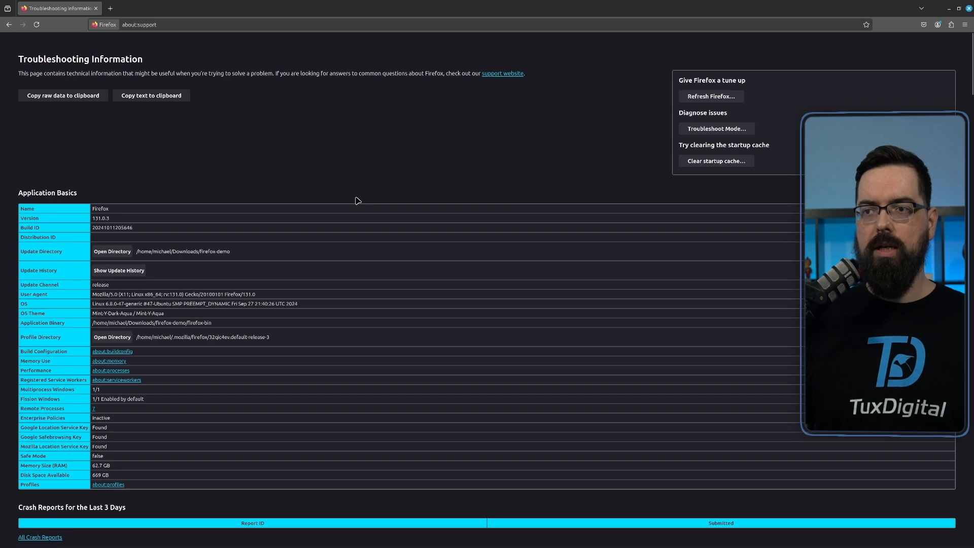
mouse_move(154, 279)
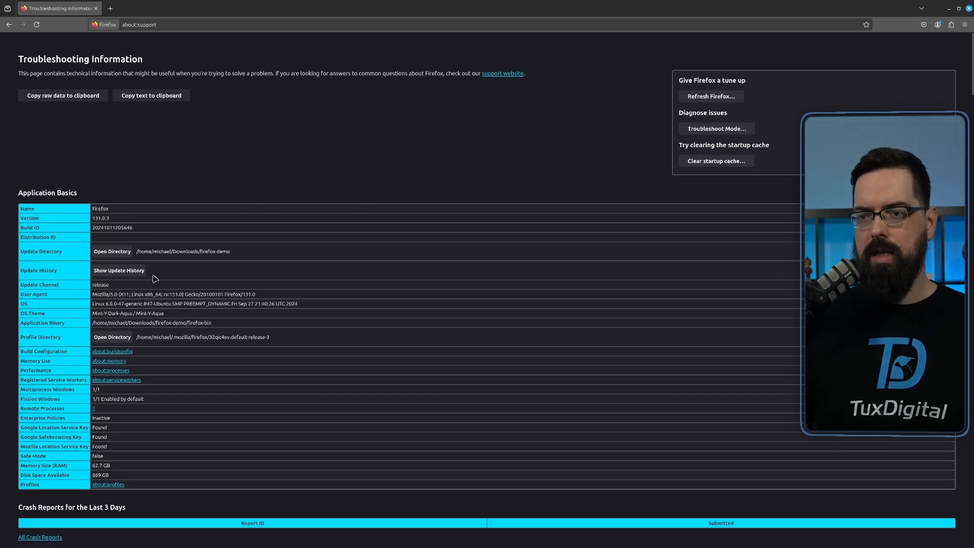
mouse_move(106, 338)
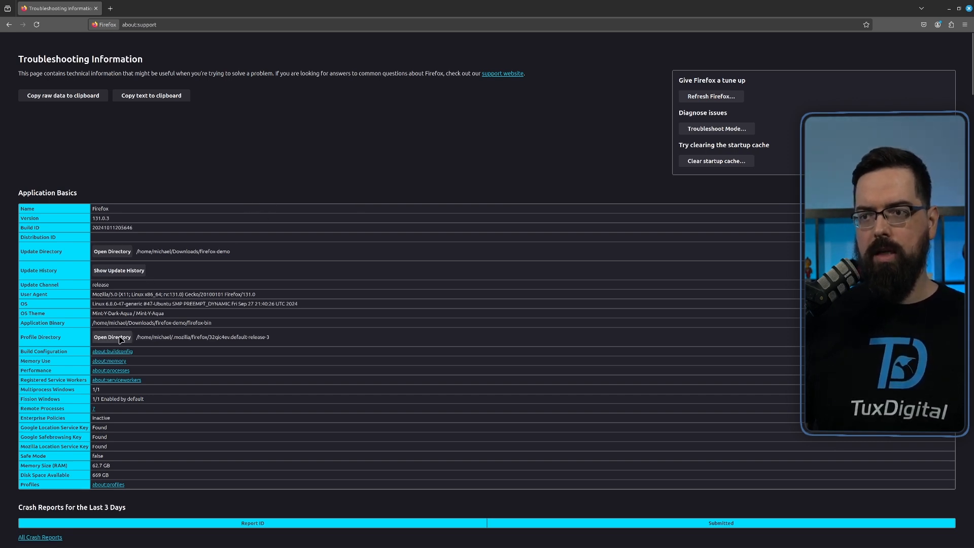
left_click(112, 337)
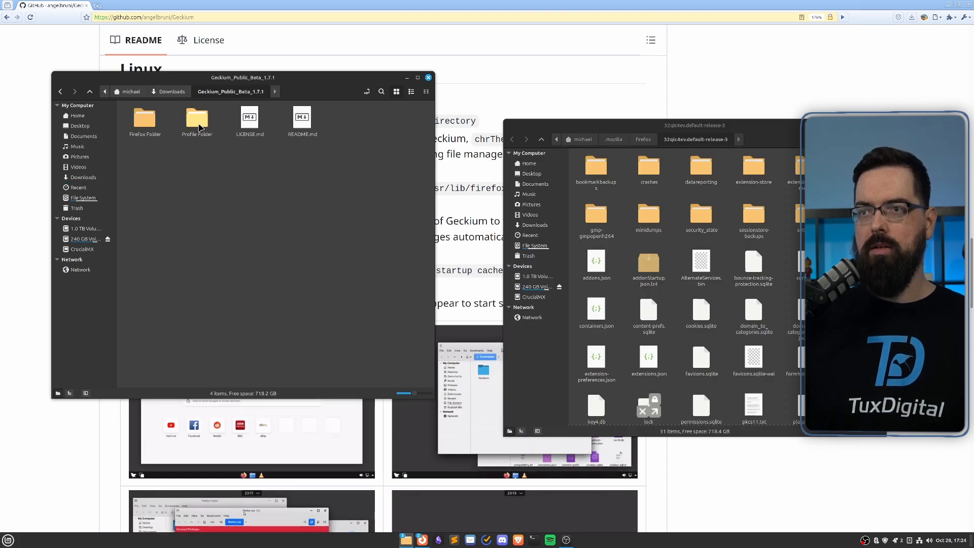
Open the Profile Folder inside the Geckium_Public_Beta_1.7.1 download.
double_click(196, 118)
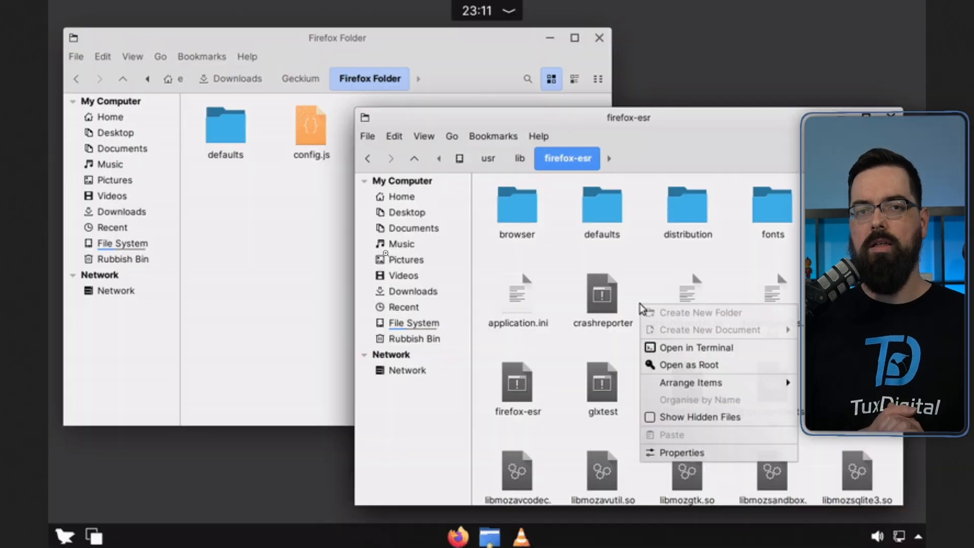
Watch the README's firefox-esr copy demo and open the firefox-demo install folder in Nemo.
left_click(688, 365)
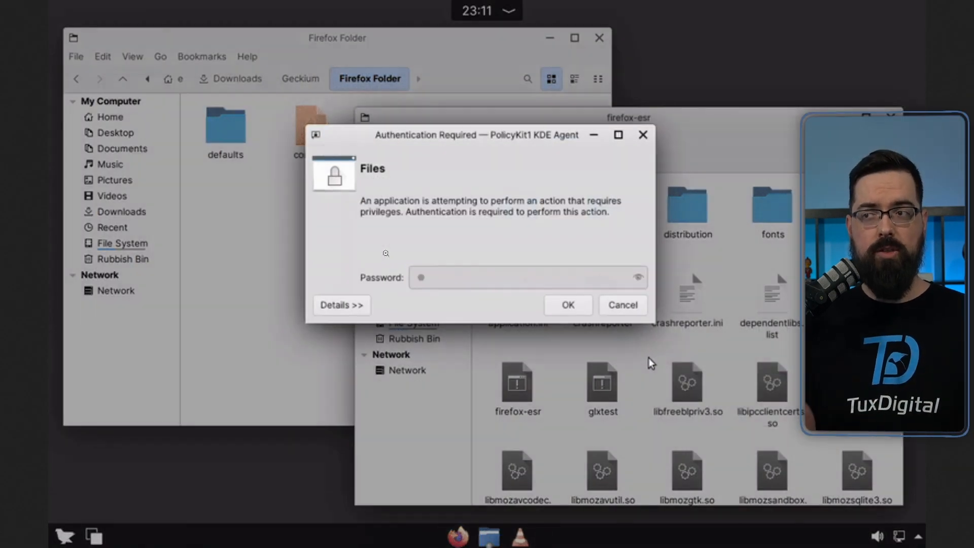
left_click(568, 305)
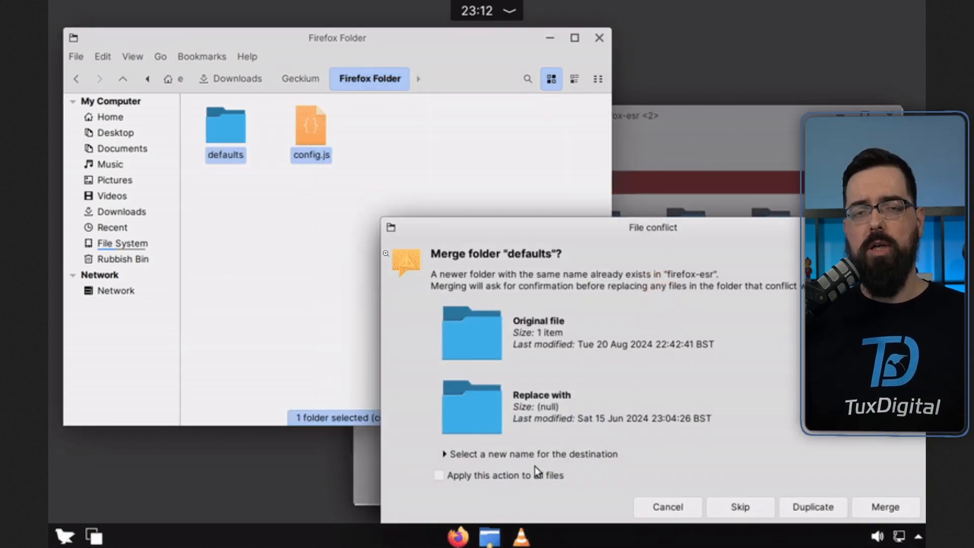
left_click(886, 507)
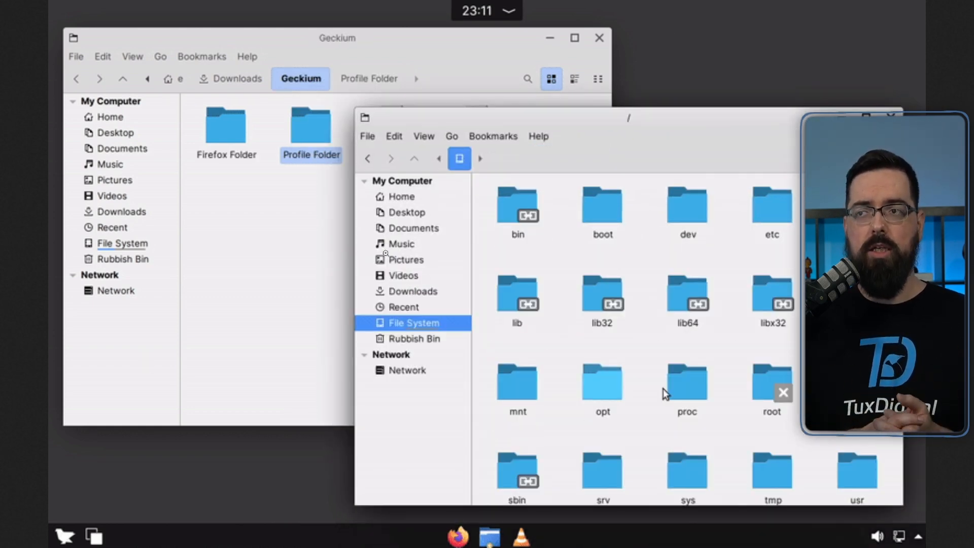
double_click(856, 472)
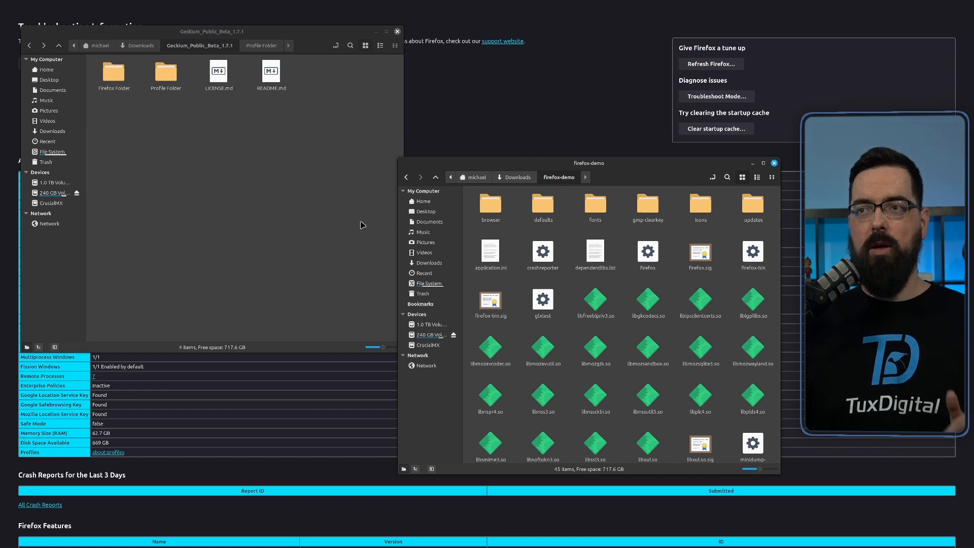
Copy Geckium's defaults folder and config.js into firefox-demo, merging with the existing defaults.
double_click(114, 72)
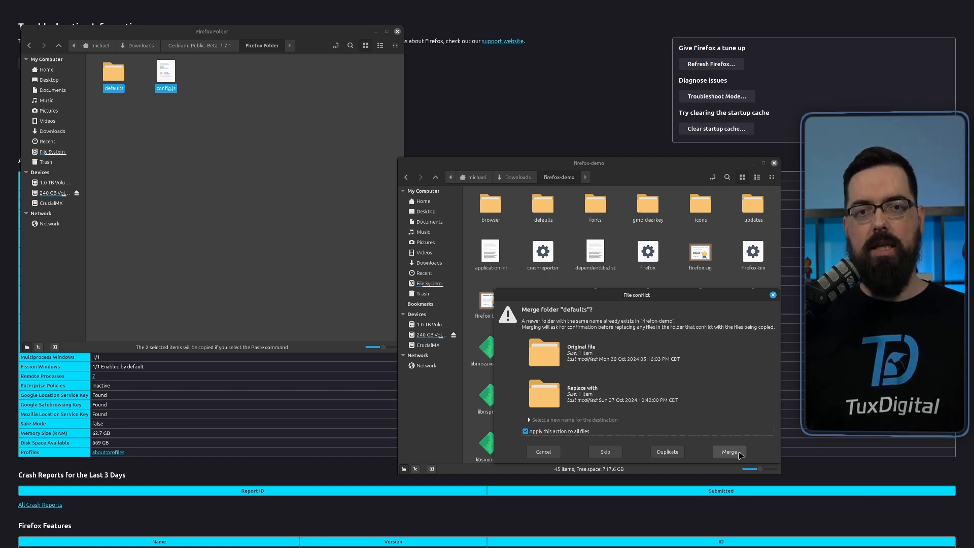
left_click(730, 452)
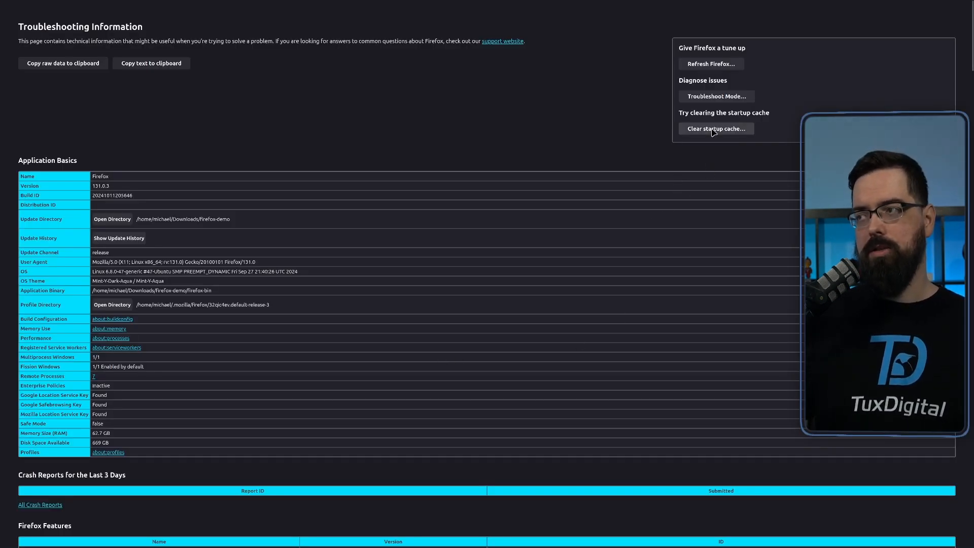
Clear Firefox's startup cache from about:support and confirm the restart.
left_click(716, 128)
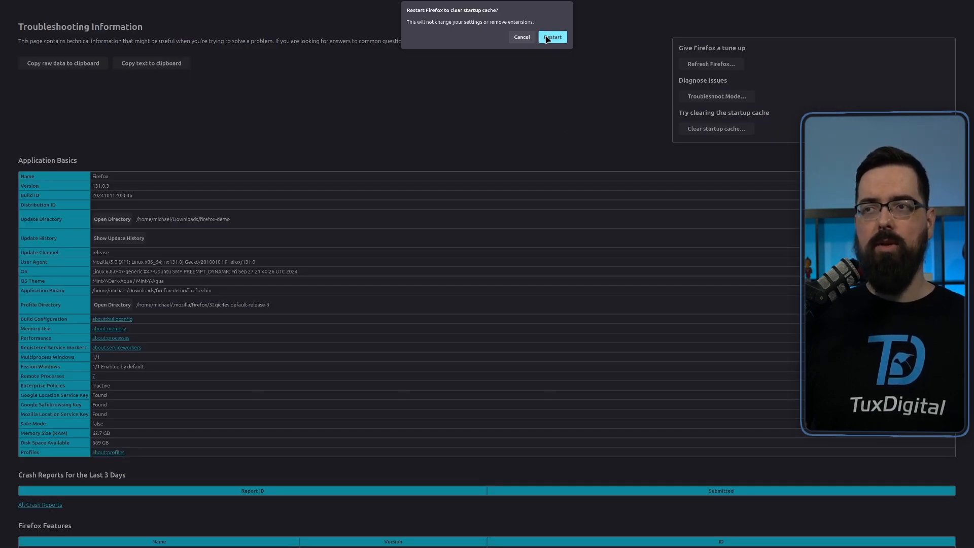
left_click(554, 37)
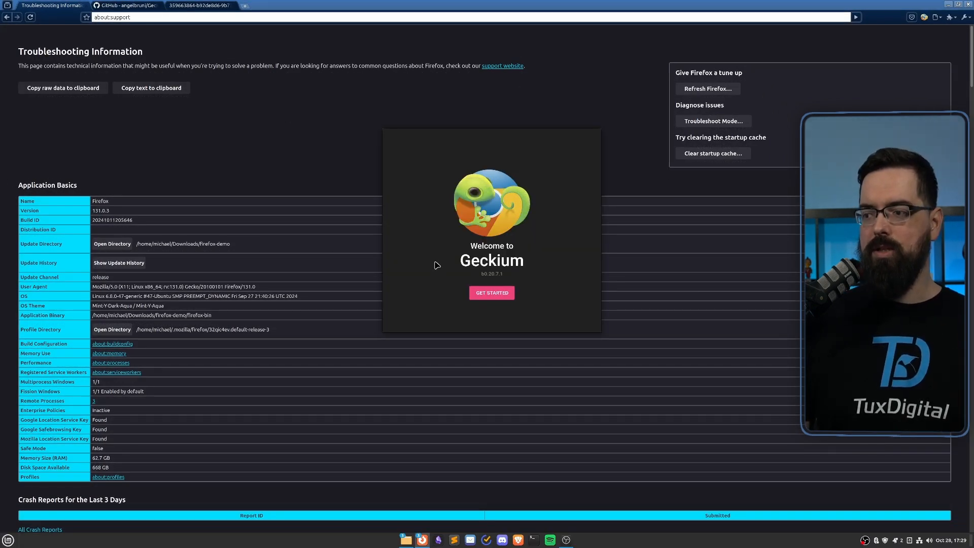
Start the Geckium wizard, close the Geckium Settings window, then advance past additional settings to FINISH.
left_click(492, 292)
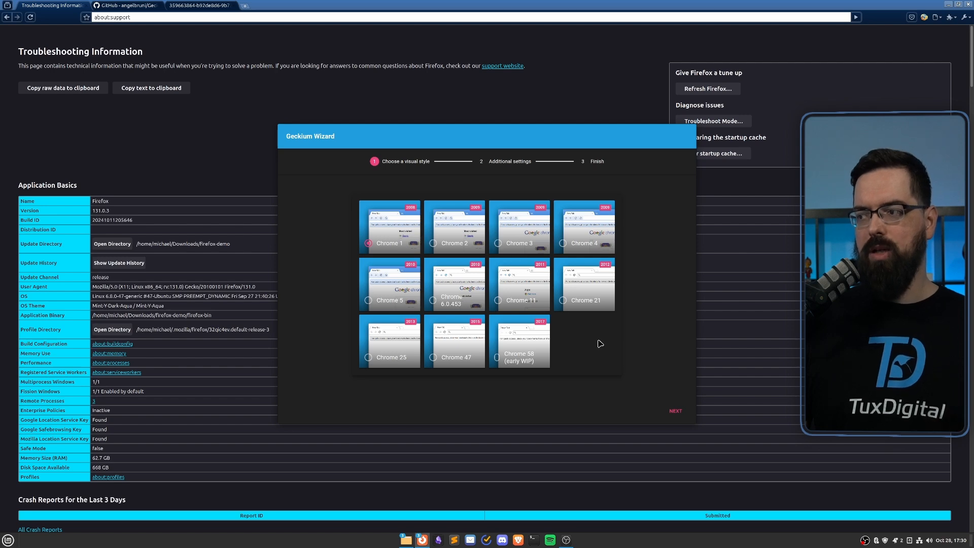
left_click(675, 411)
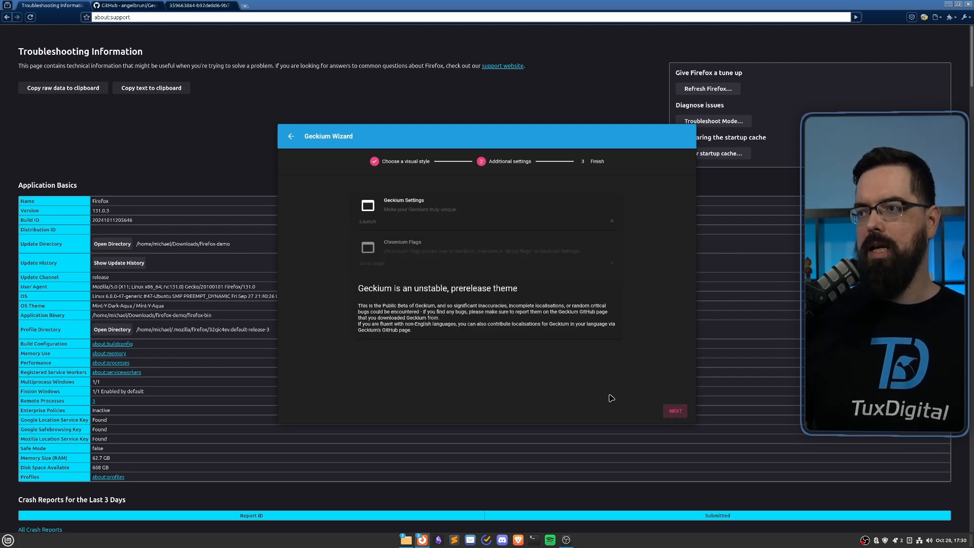
left_click(367, 221)
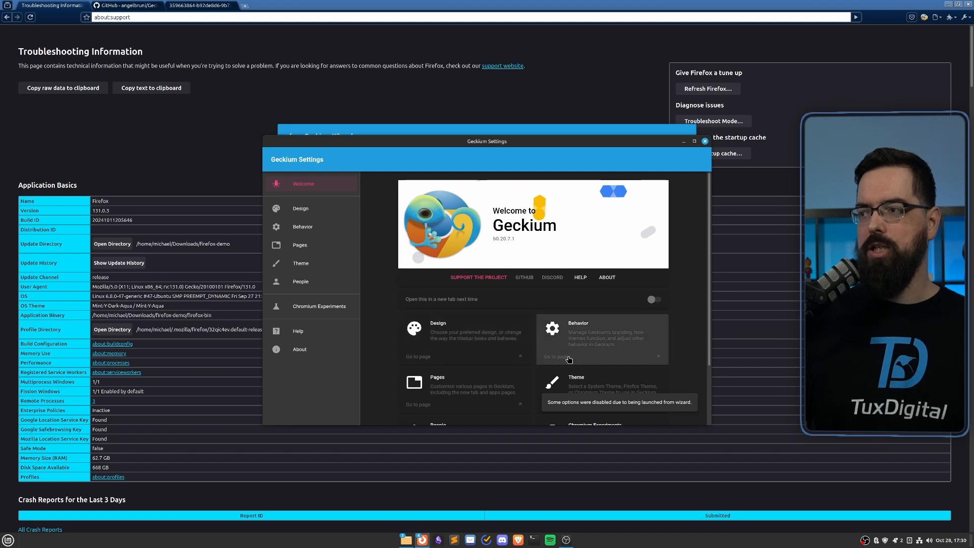
mouse_move(652, 234)
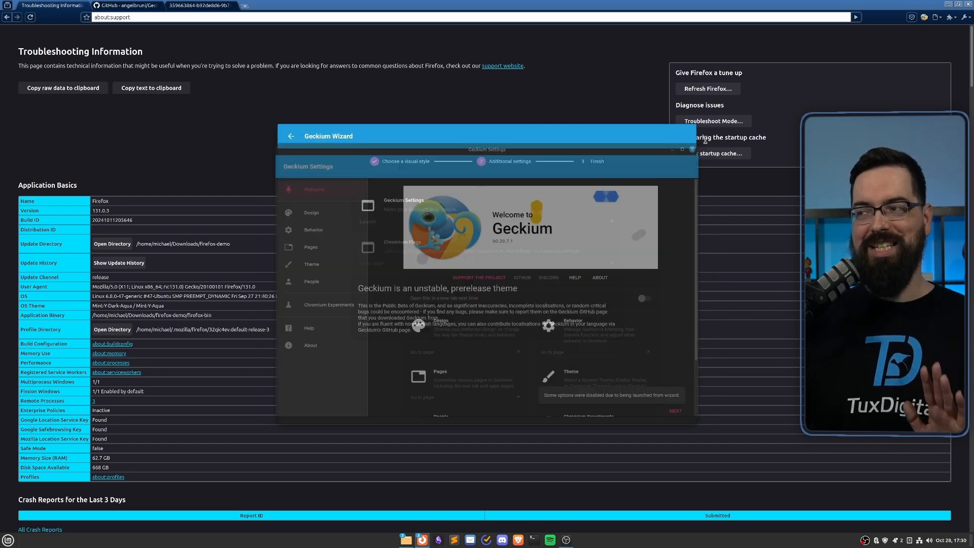
left_click(691, 150)
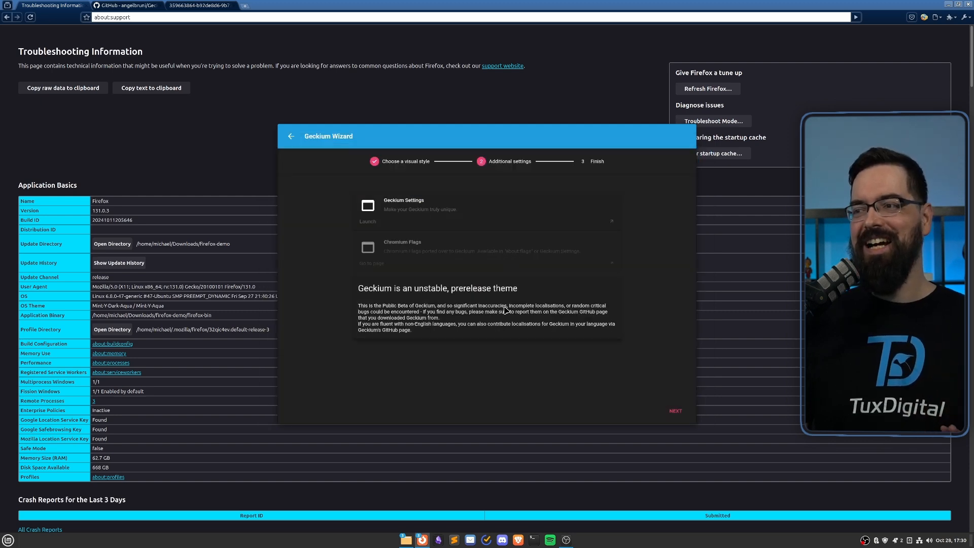
mouse_move(447, 322)
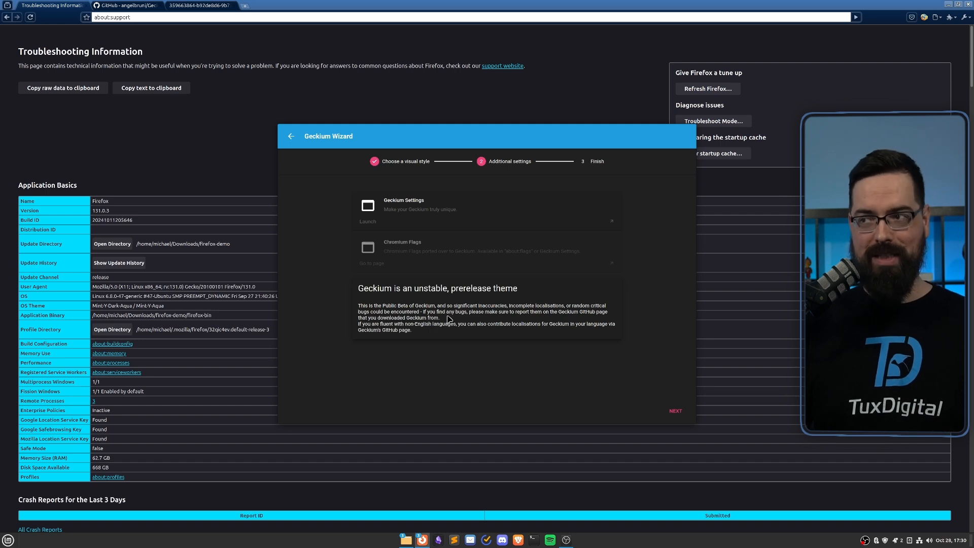
mouse_move(625, 372)
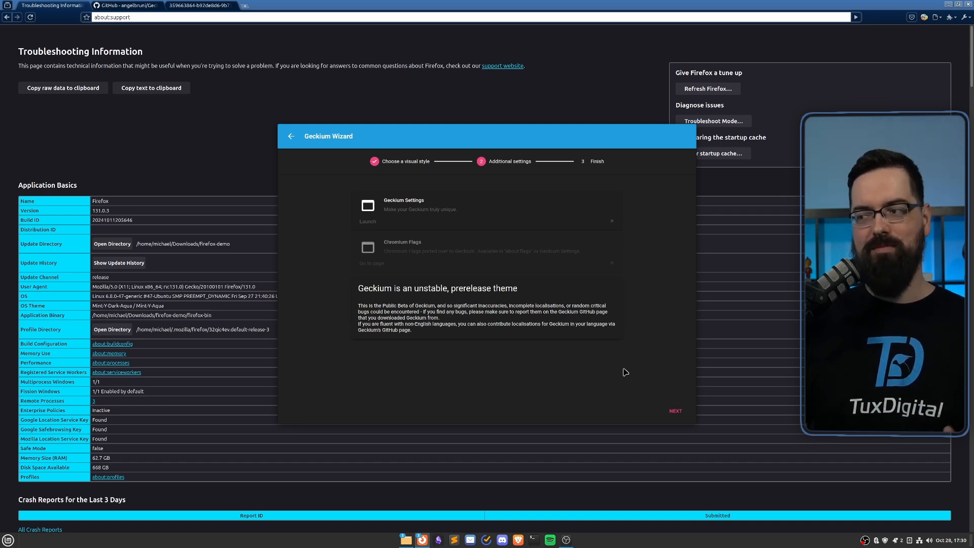
left_click(676, 411)
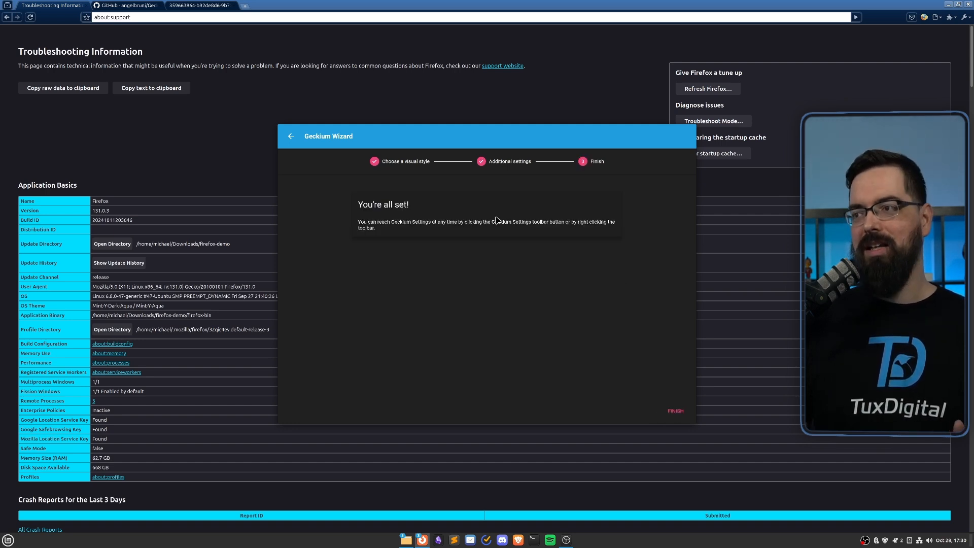
left_click(675, 411)
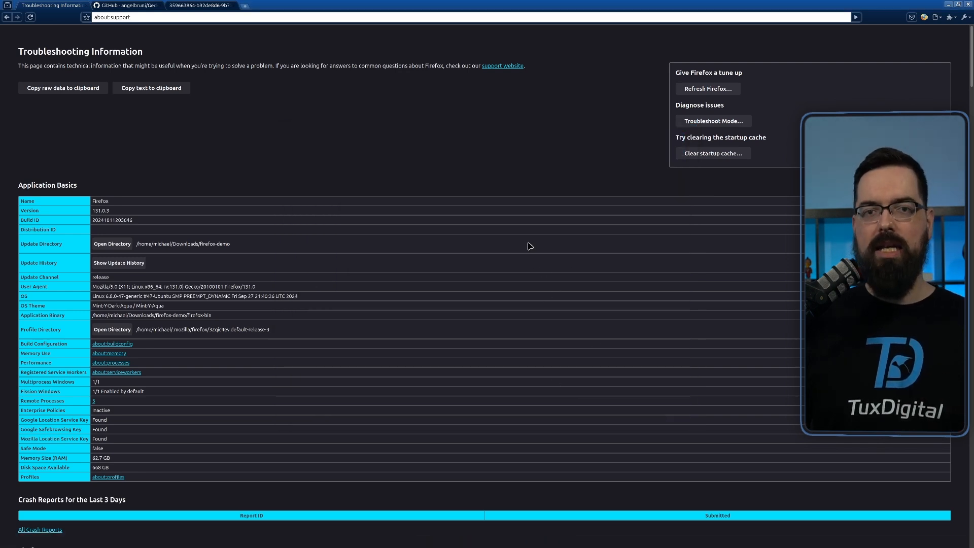
mouse_move(502, 202)
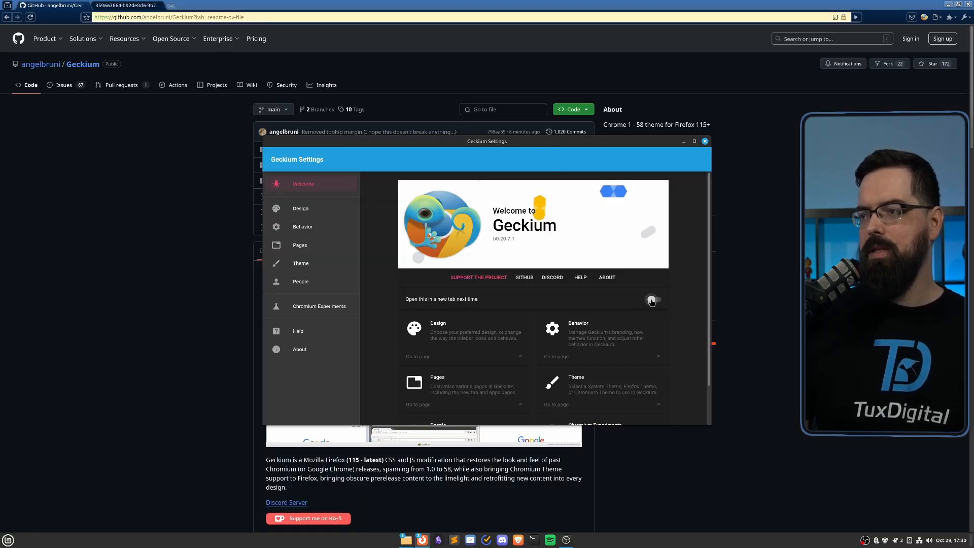
Turn on 'Open this in a new tab next time' and go to the Design page.
left_click(705, 141)
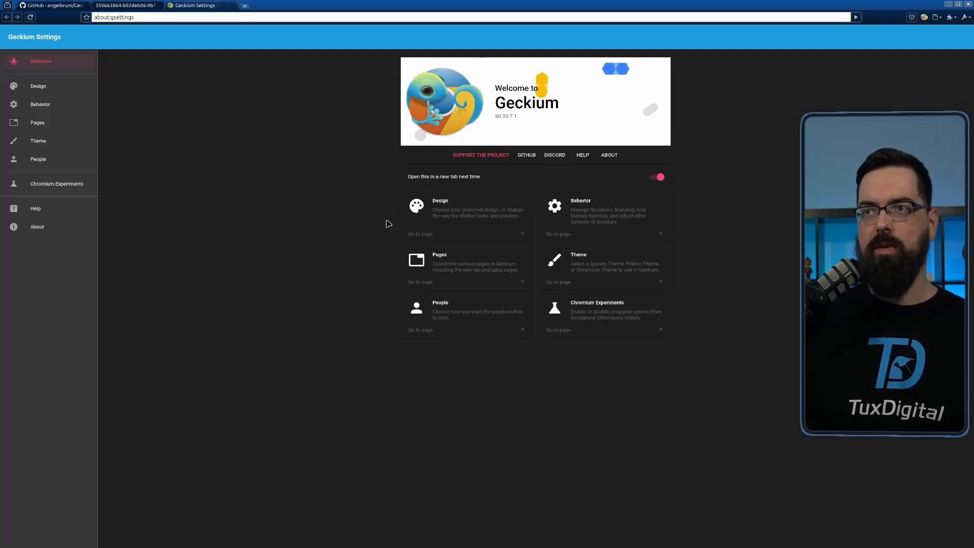
mouse_move(275, 263)
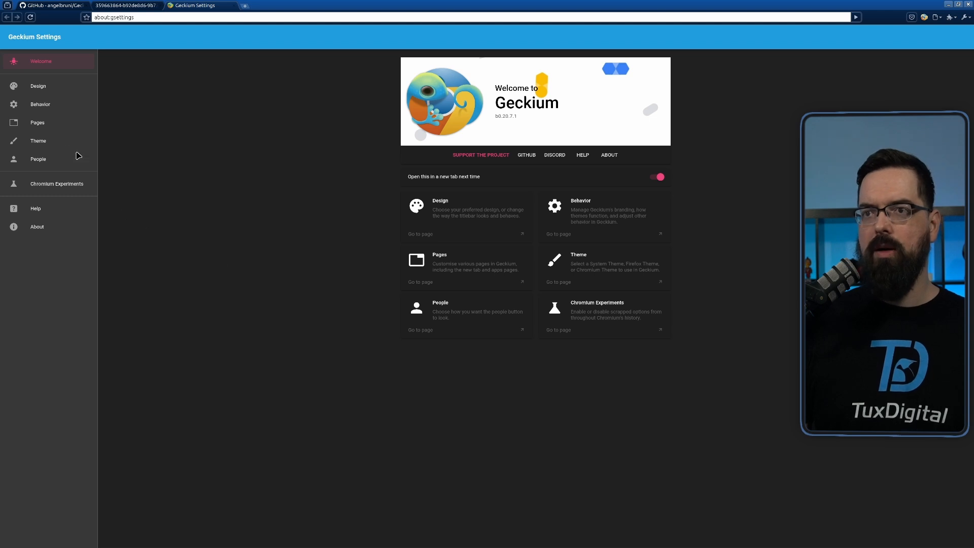
mouse_move(54, 126)
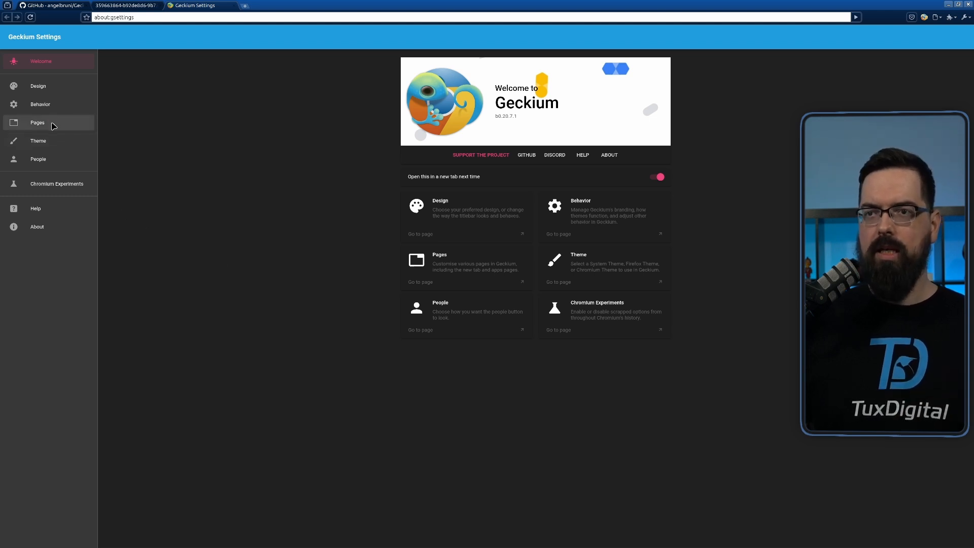
left_click(38, 86)
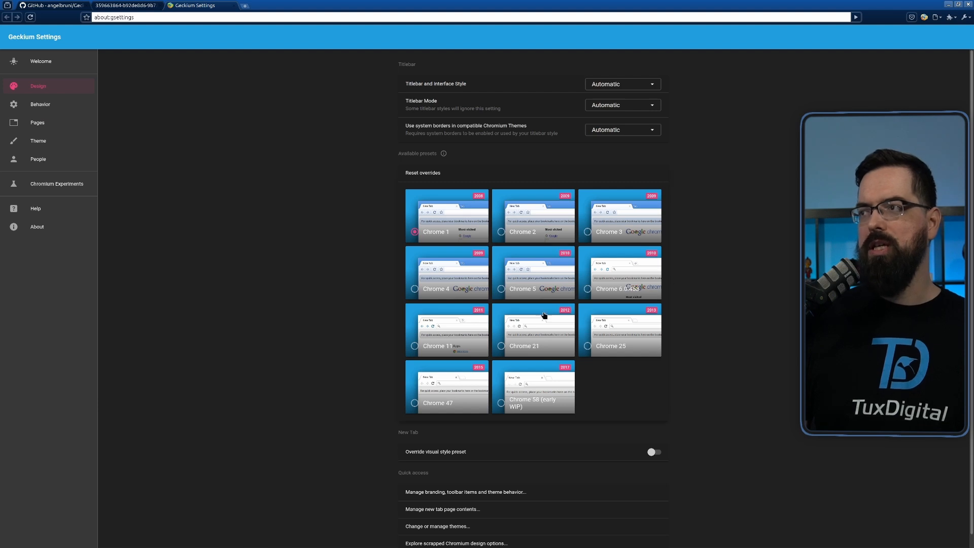
mouse_move(624, 95)
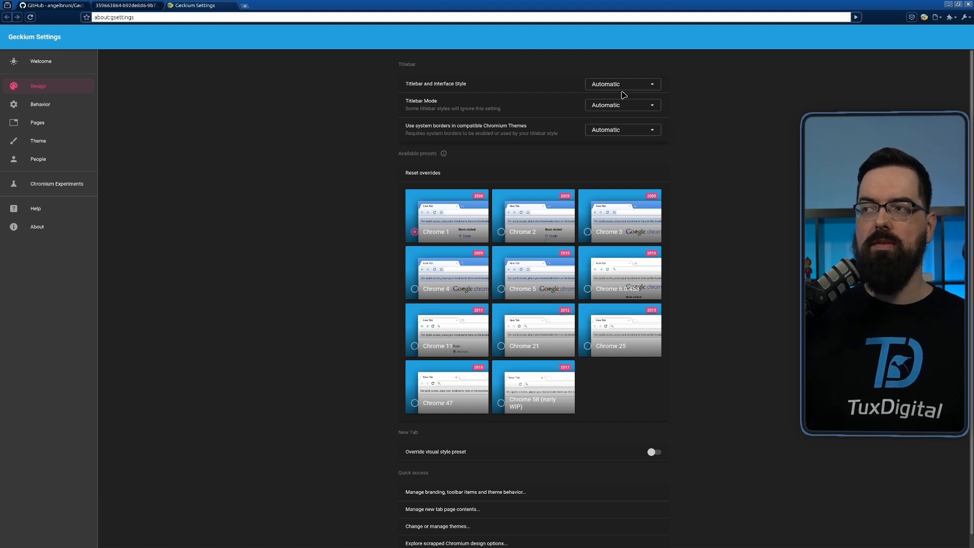
left_click(623, 84)
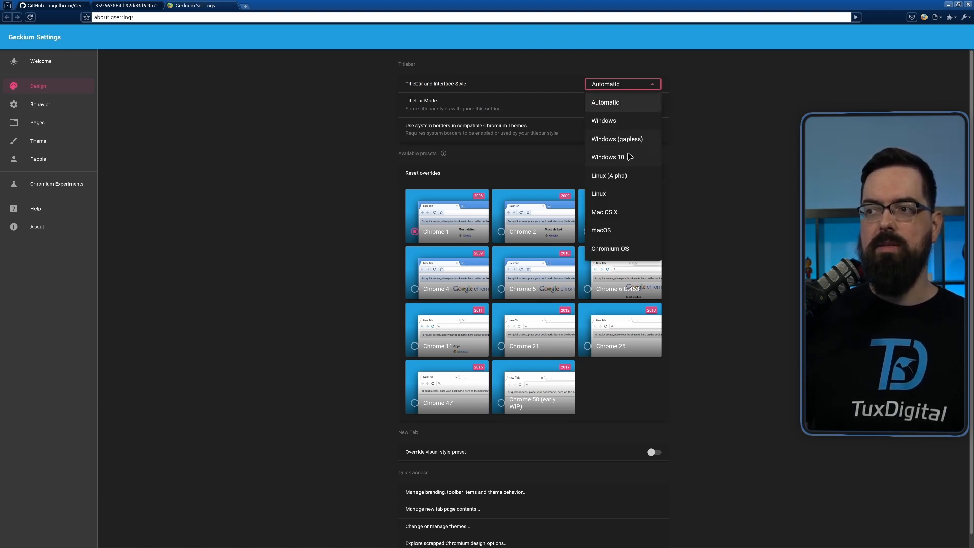
mouse_move(621, 204)
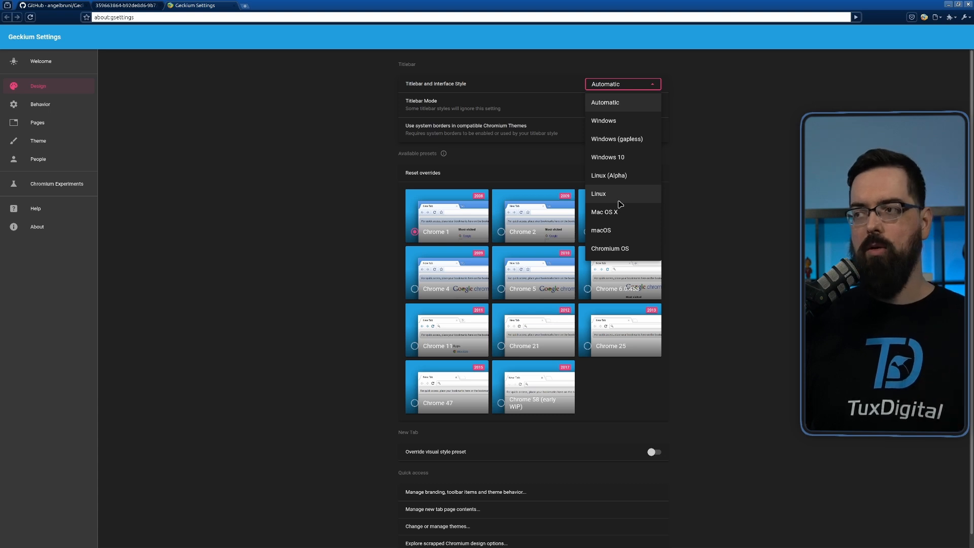
mouse_move(626, 112)
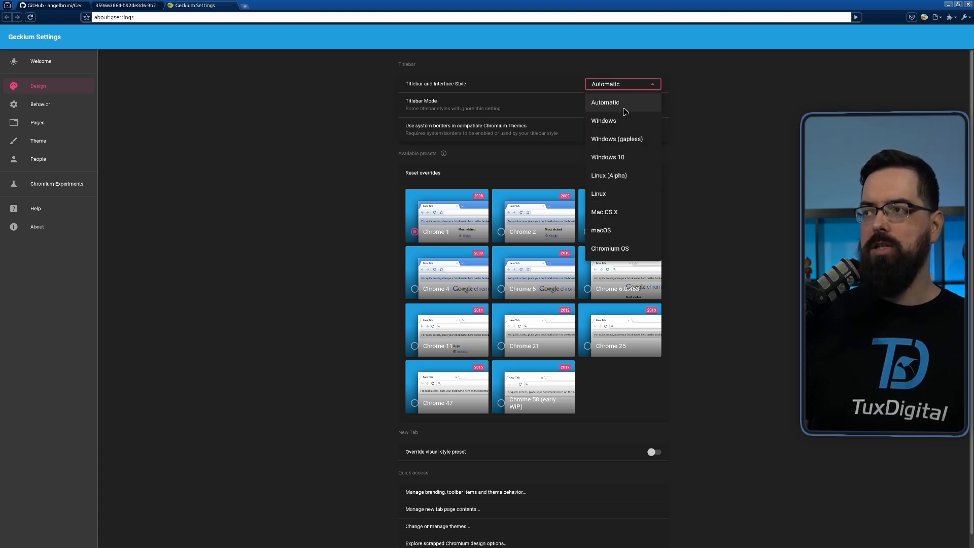
left_click(608, 157)
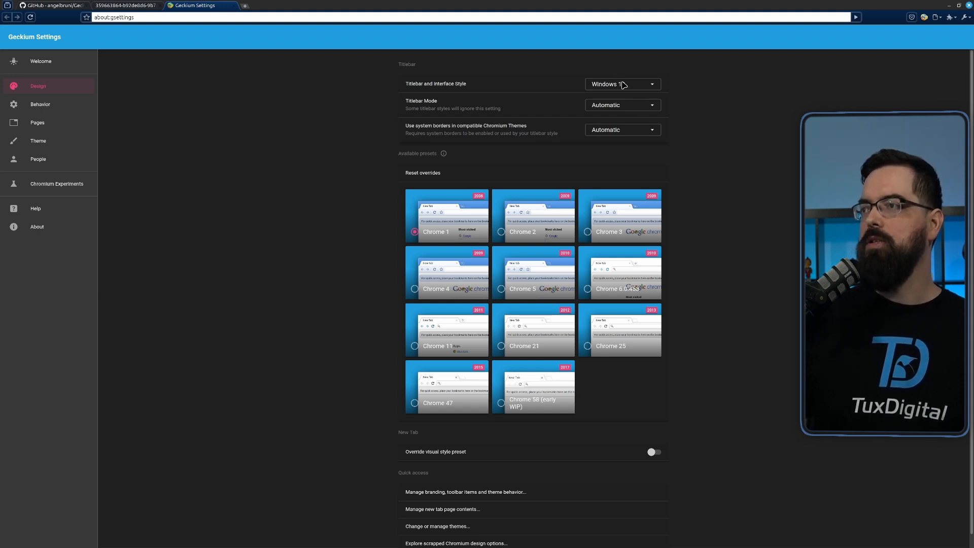
left_click(623, 83)
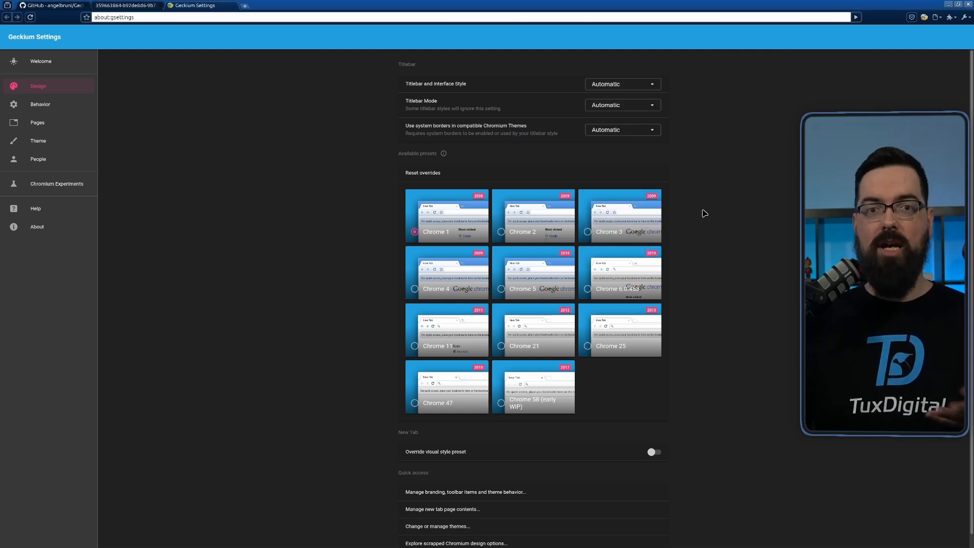
scroll("down", 3)
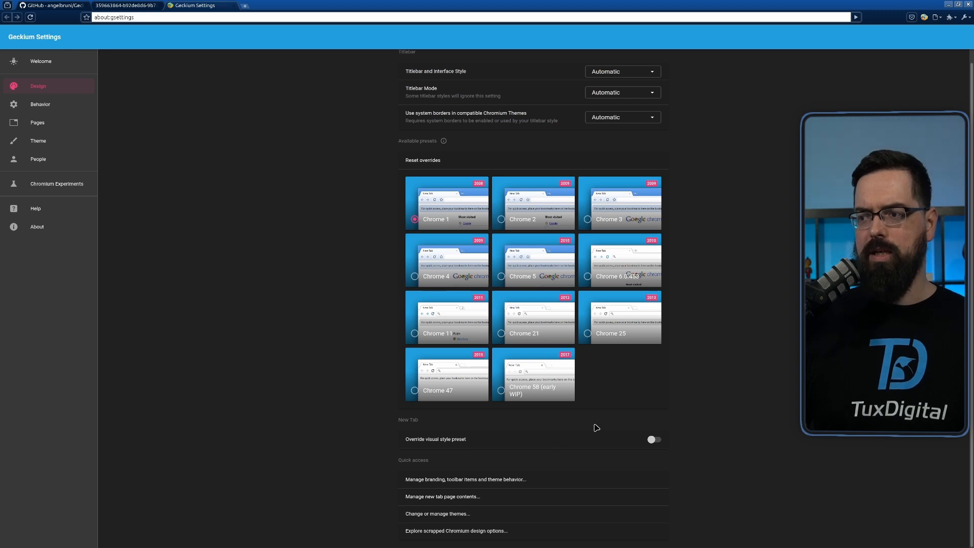
Open Behavior settings and switch Branding to Firefox, then back to Geckium.
left_click(39, 104)
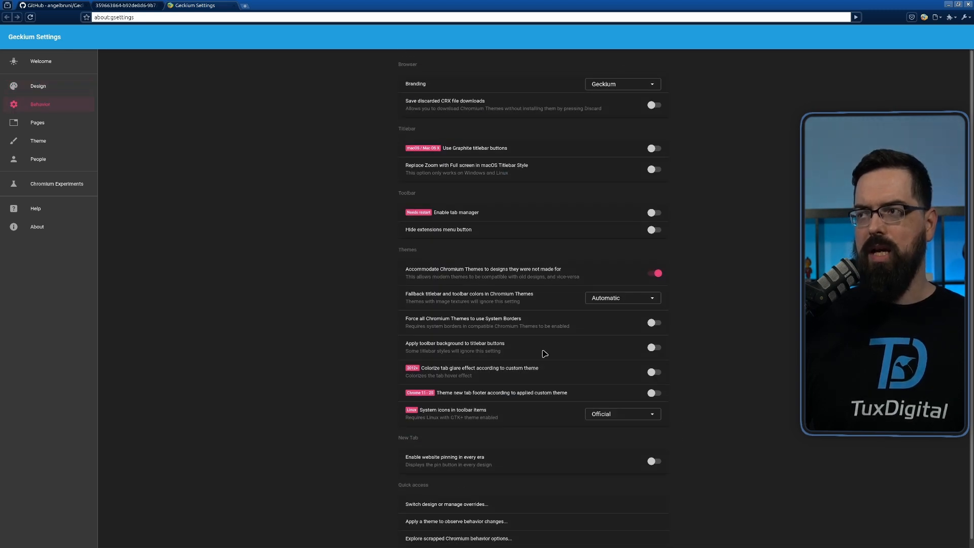
left_click(623, 84)
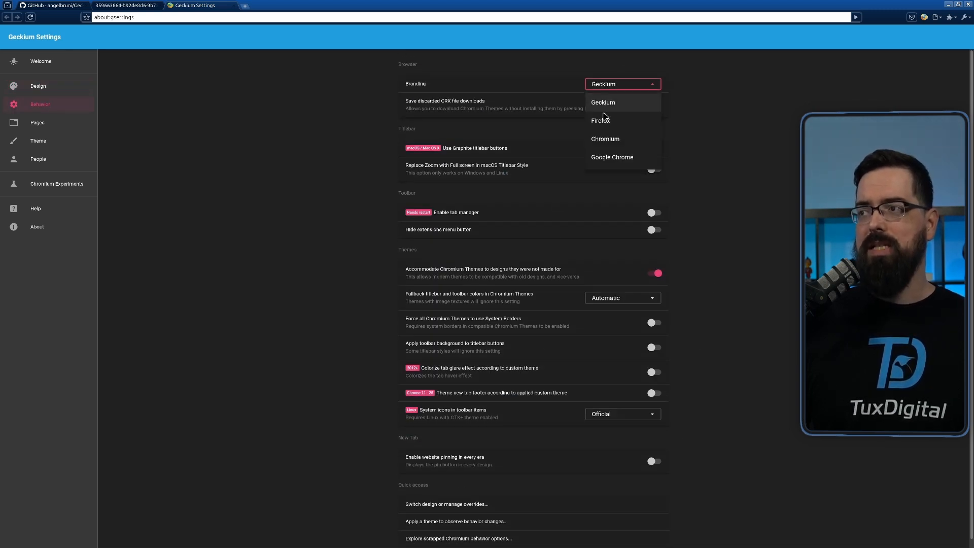
left_click(601, 120)
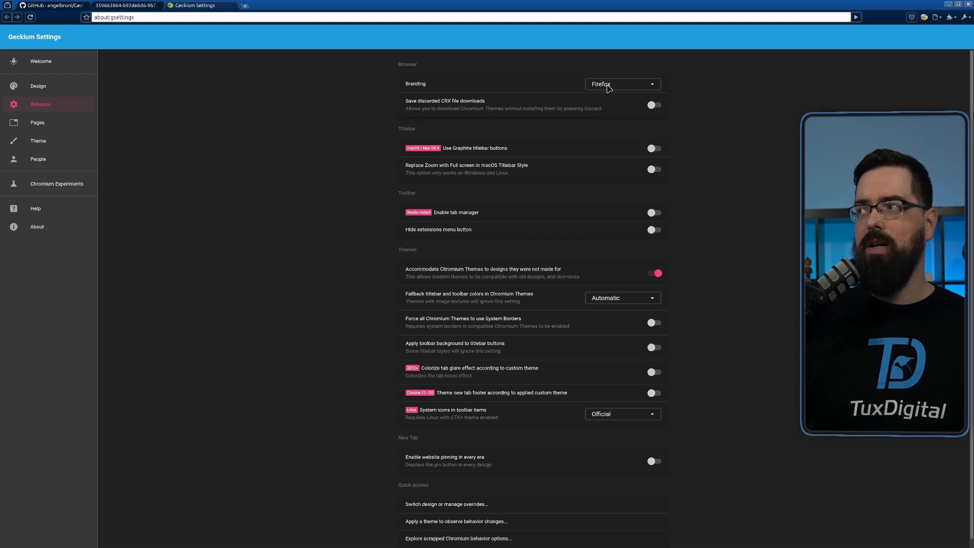
left_click(623, 83)
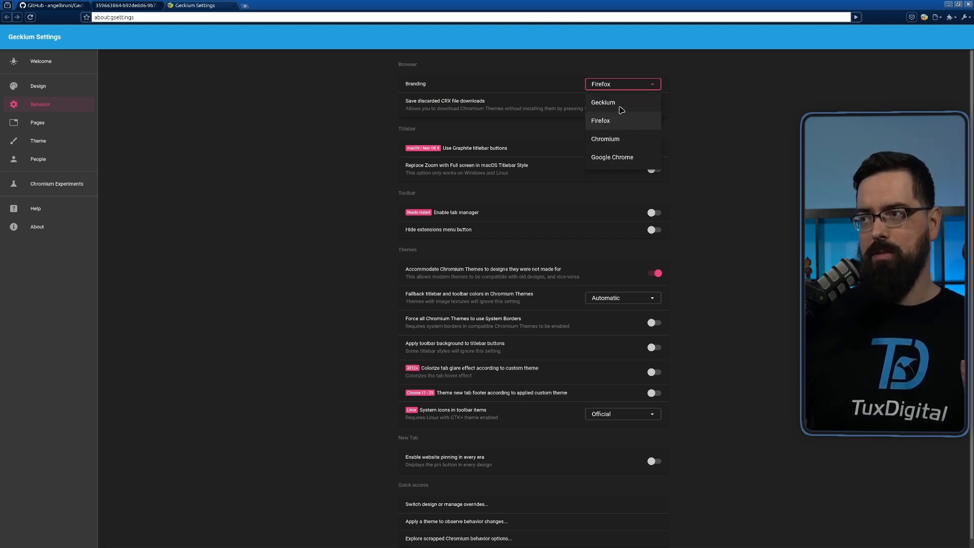
left_click(603, 102)
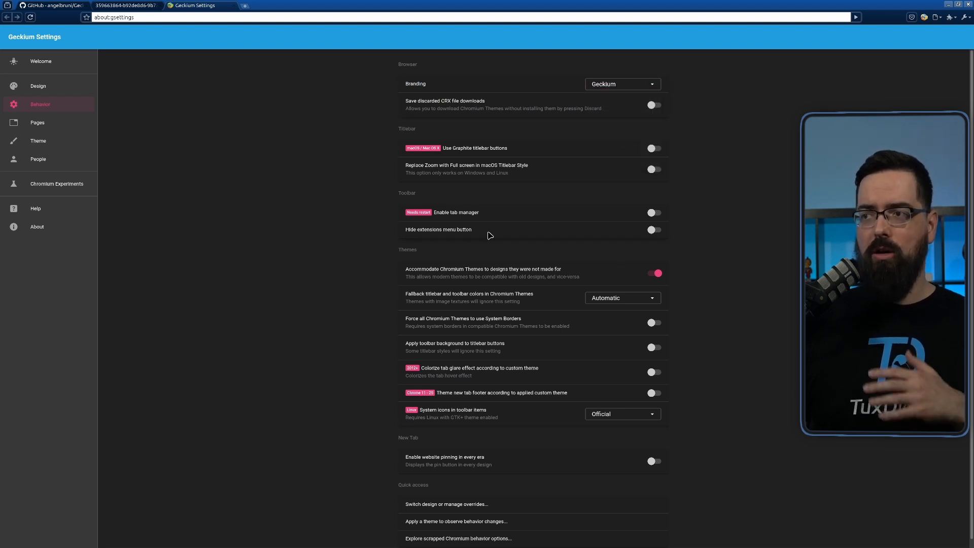
mouse_move(408, 340)
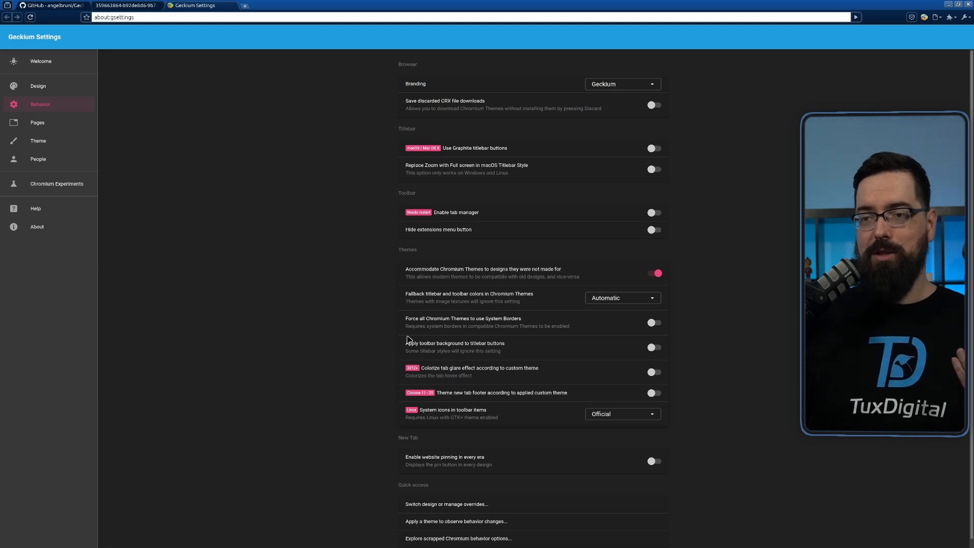